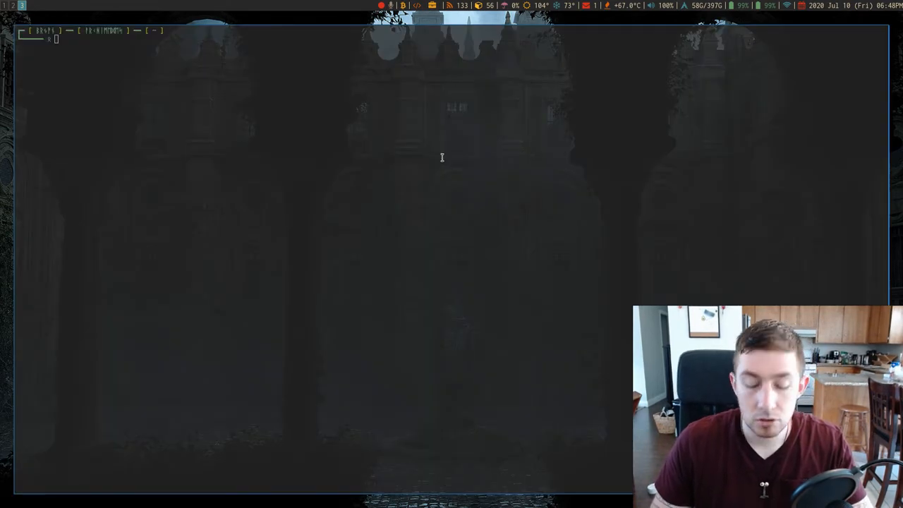
# Step: Browse into Pandas_tutorial with ranger and launch jupyter-notebook from that folder
pyautogui.write('ranger')
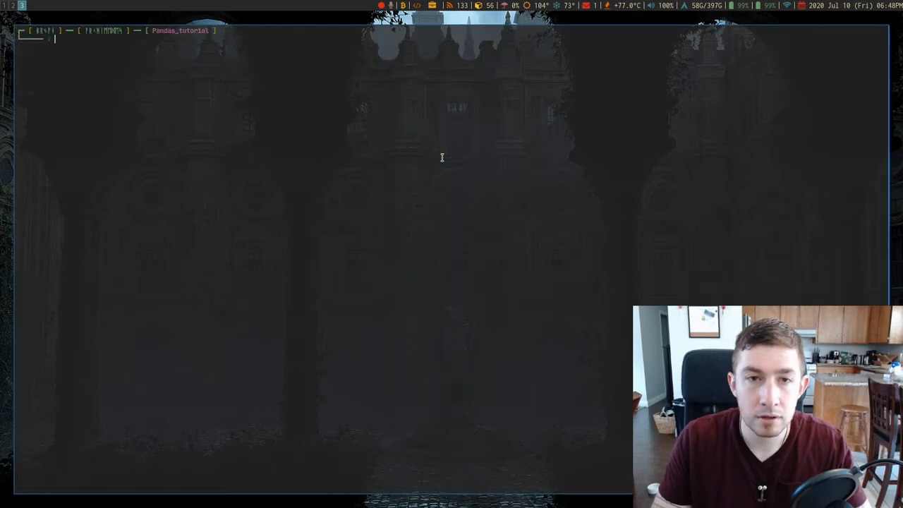
pyautogui.write('jupyter-not')
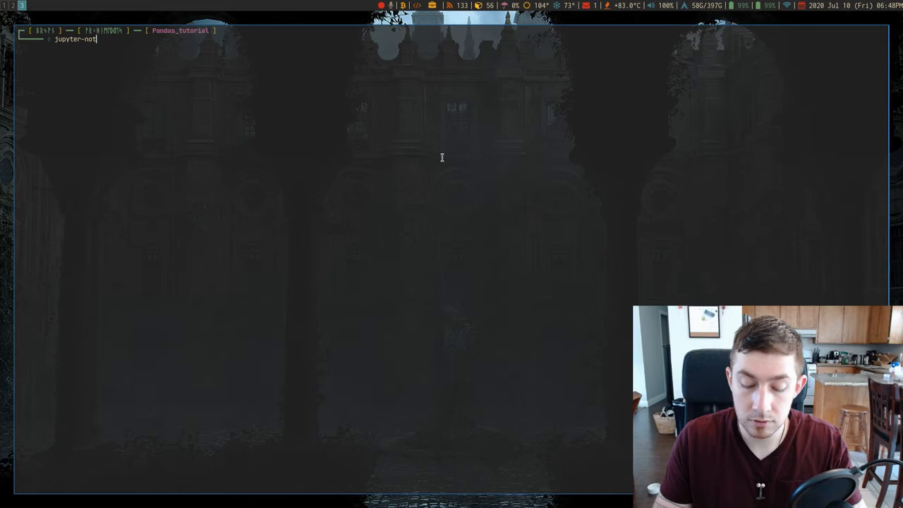
pyautogui.write('book')
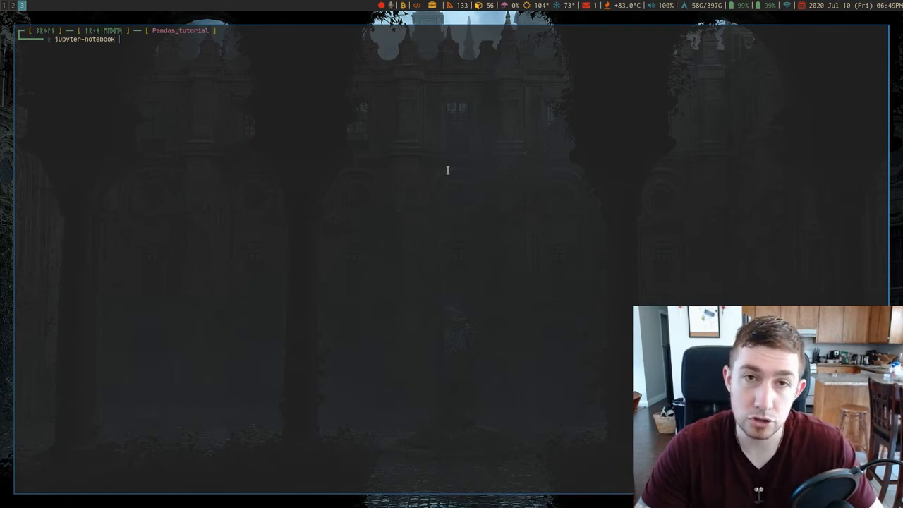
pyautogui.press('Return')
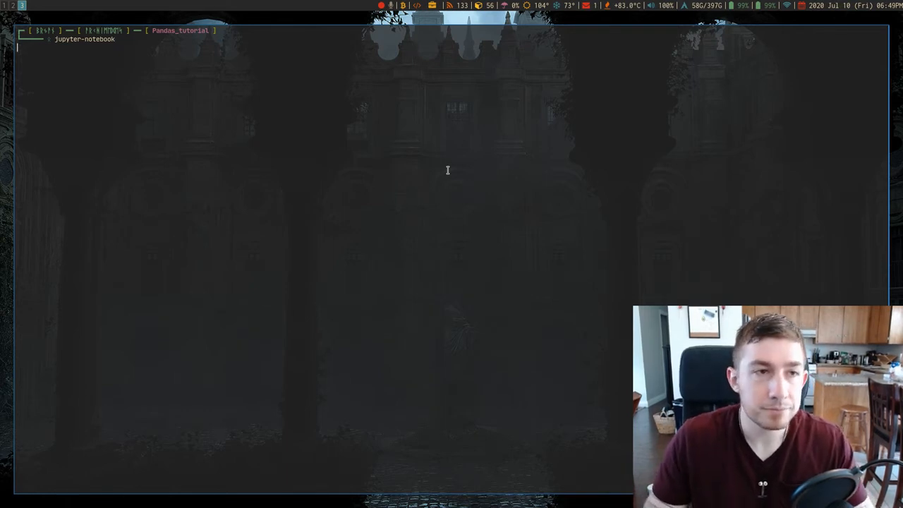
pyautogui.press('Return')
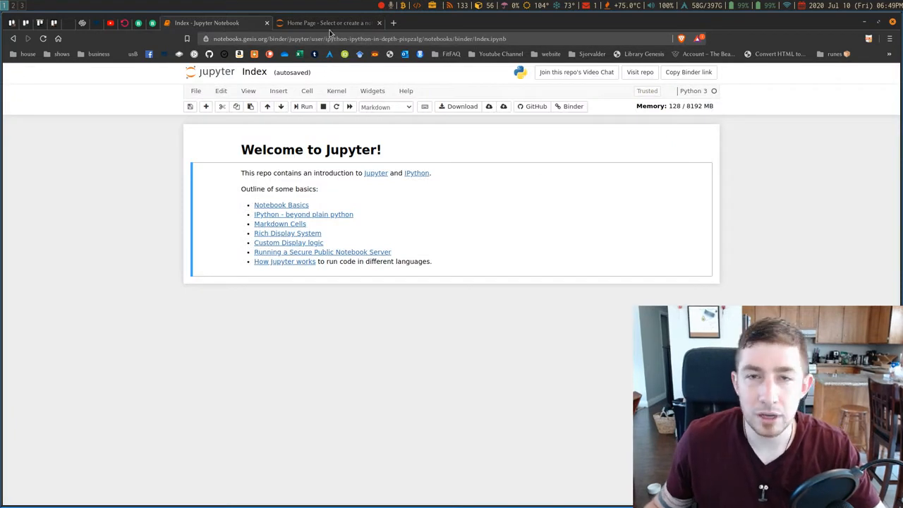
pyautogui.moveTo(400, 243)
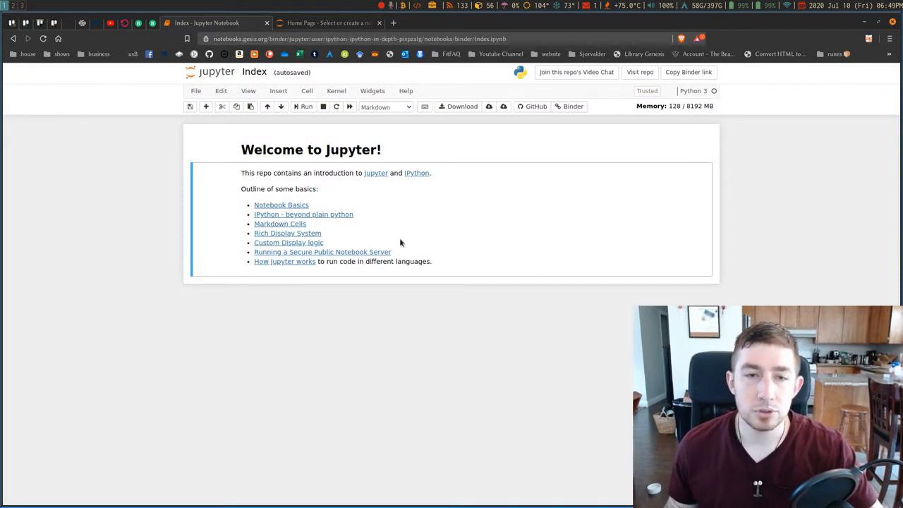
pyautogui.moveTo(332, 149)
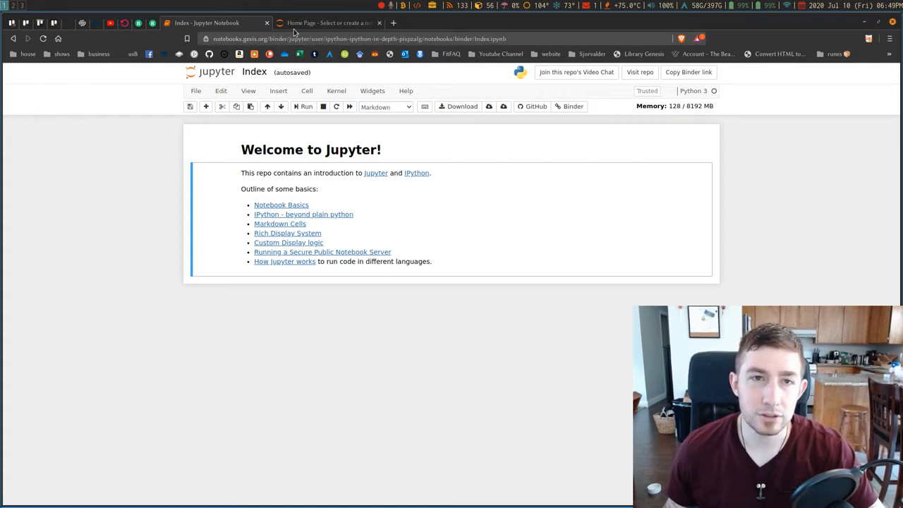
pyautogui.moveTo(335, 22)
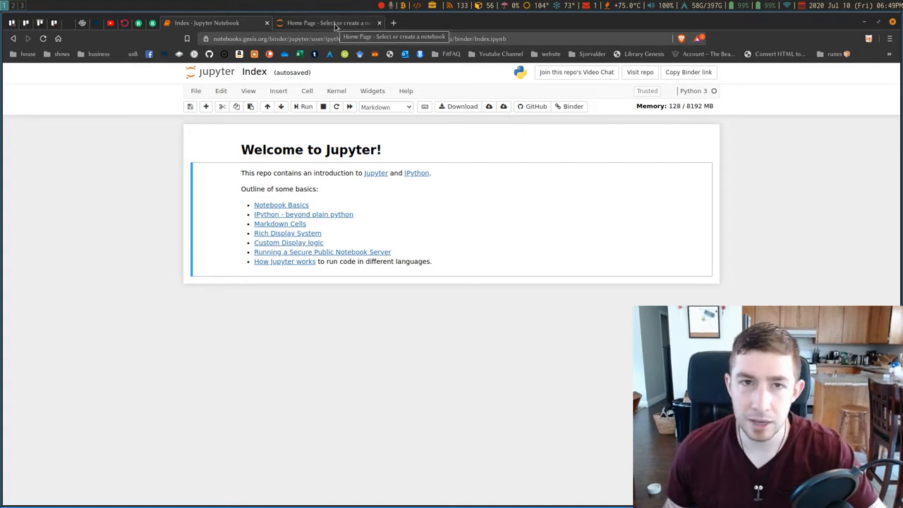
pyautogui.click(324, 22)
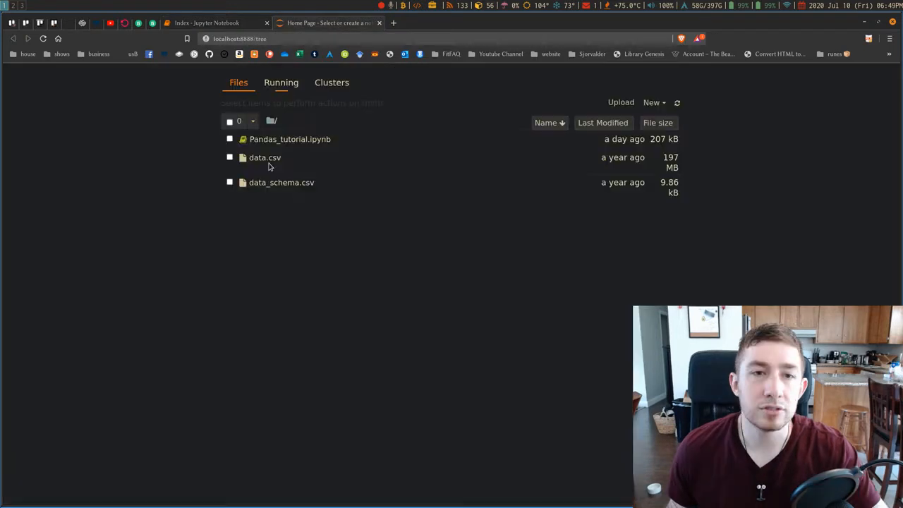
pyautogui.moveTo(296, 139)
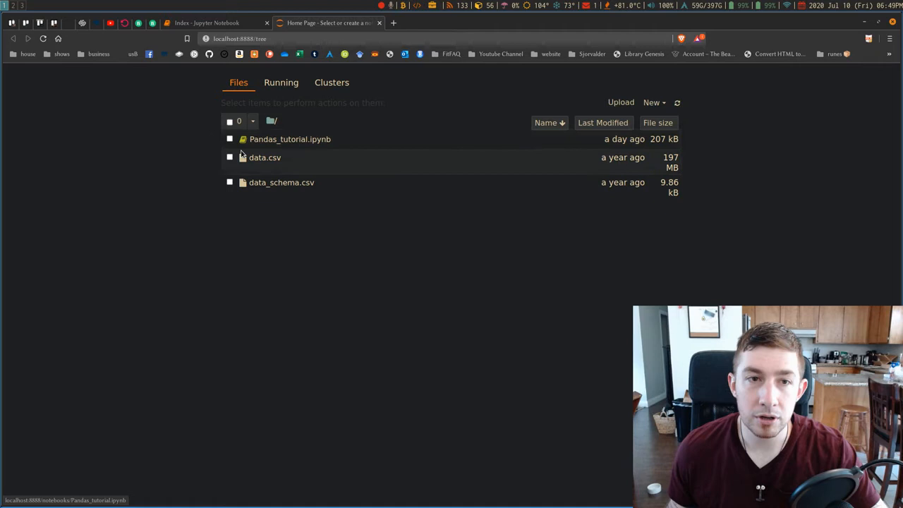
pyautogui.moveTo(324, 150)
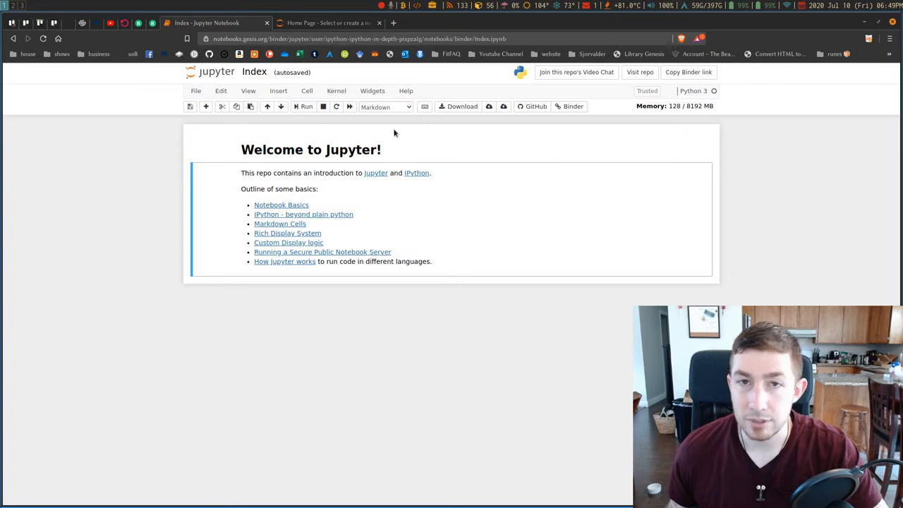
pyautogui.moveTo(429, 168)
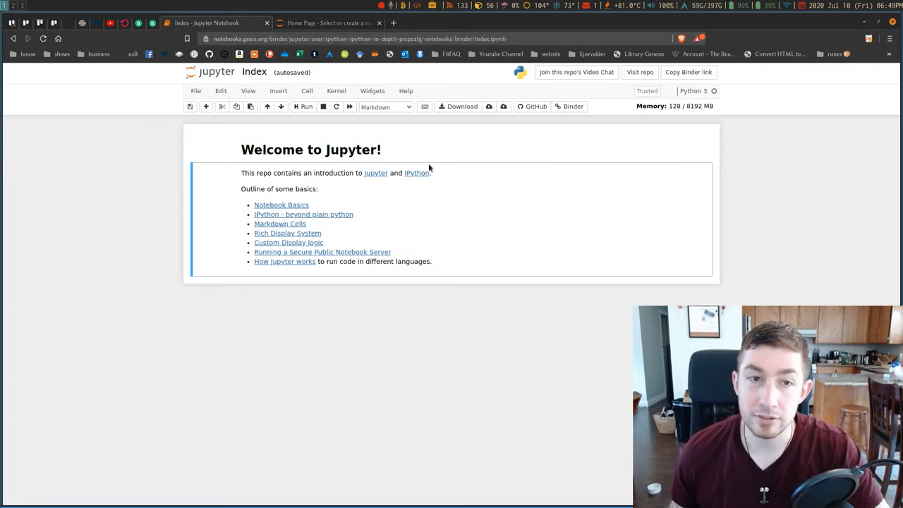
pyautogui.moveTo(405, 180)
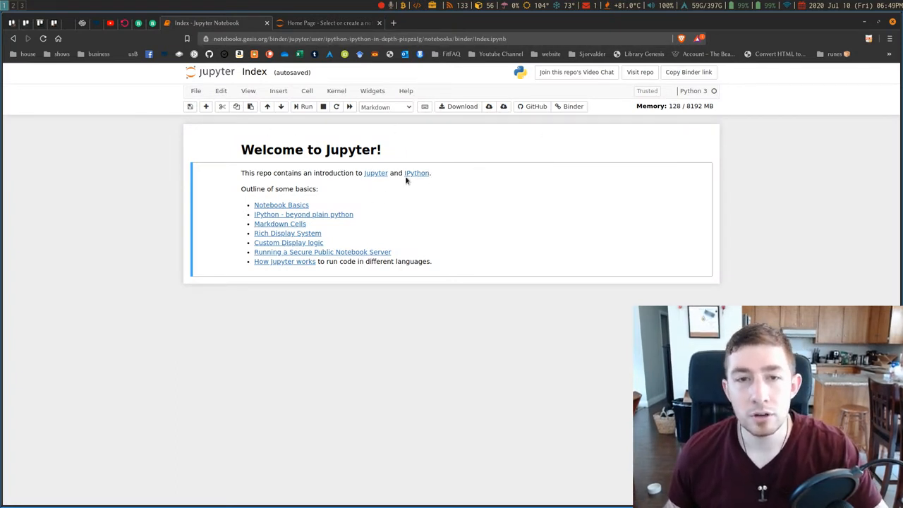
pyautogui.moveTo(398, 203)
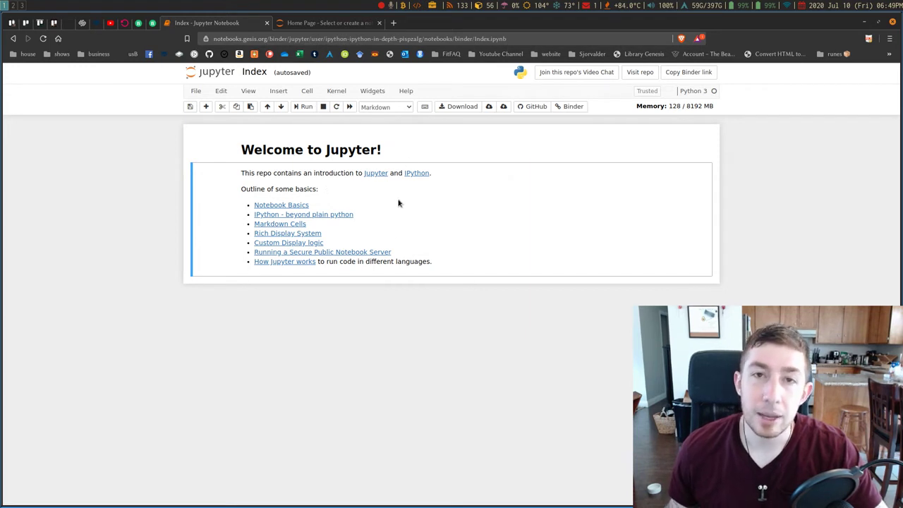
pyautogui.moveTo(410, 285)
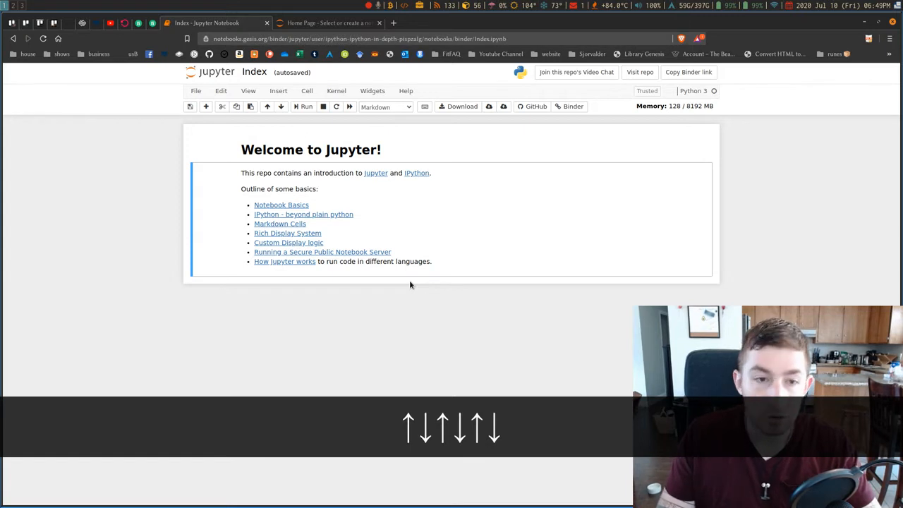
# Step: Move between cells with j/k in command mode before inserting a code cell below
pyautogui.write('kjkjkj')
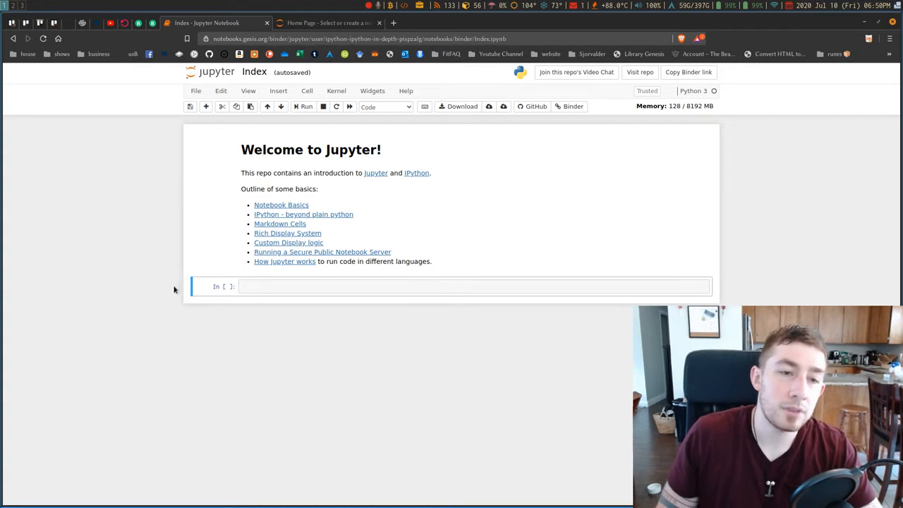
pyautogui.moveTo(213, 301)
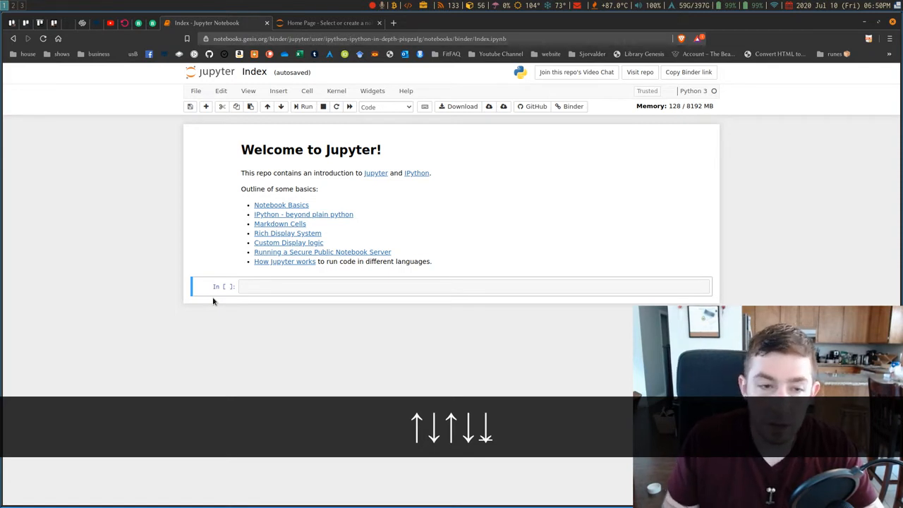
# Step: Write print("hello world") in the empty cell and run it to output hello world
pyautogui.click(473, 286)
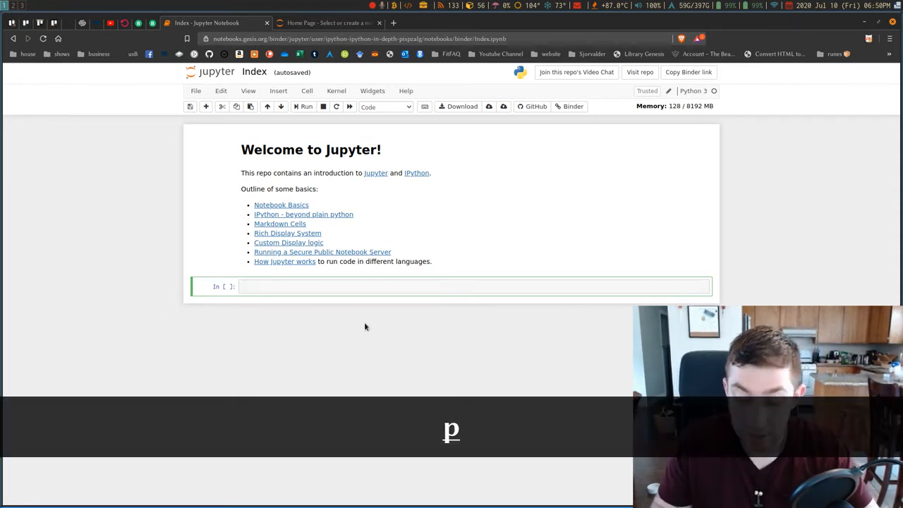
pyautogui.write('print')
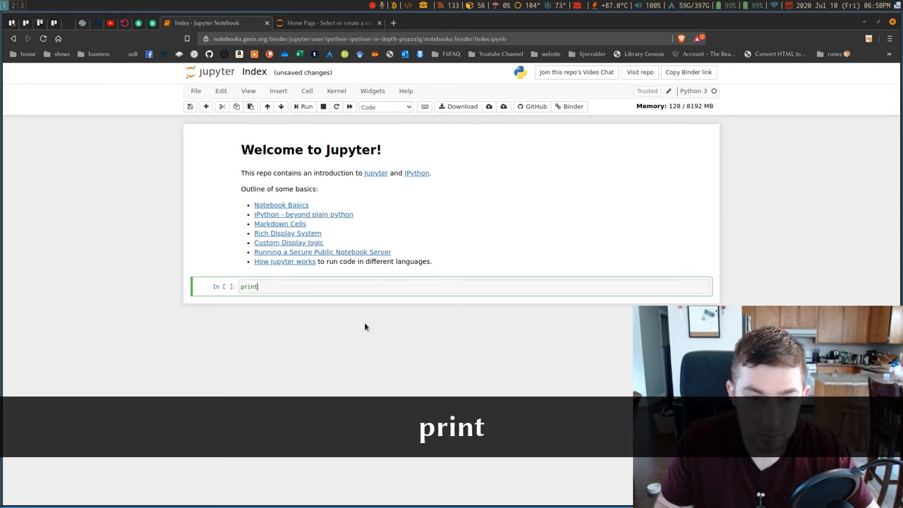
pyautogui.write('("hello world")')
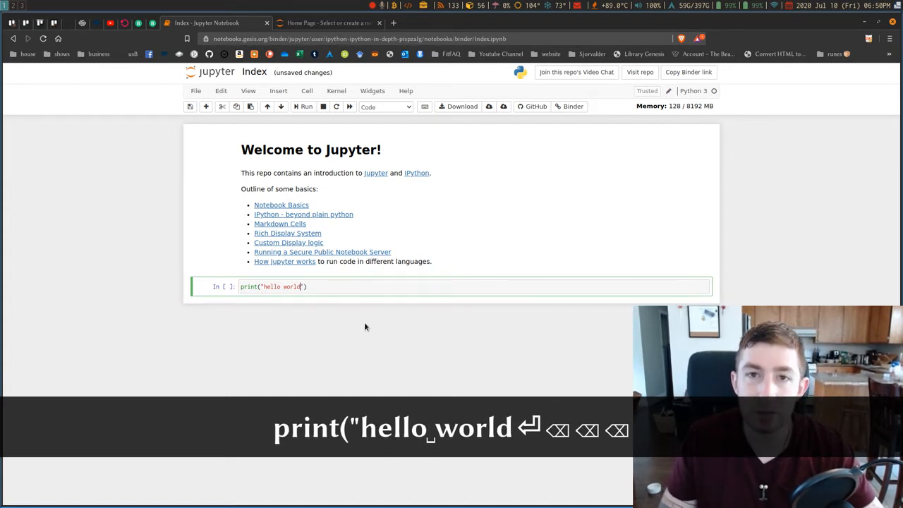
pyautogui.press('Escape')
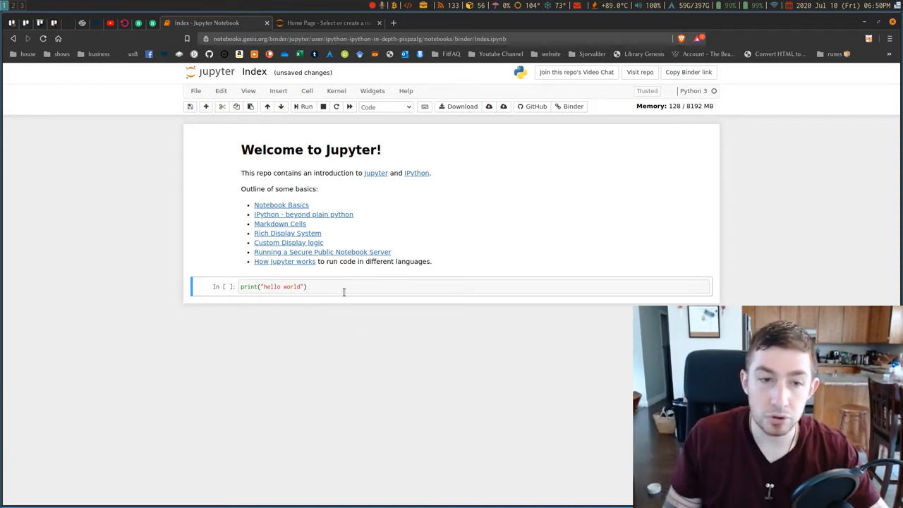
pyautogui.press('ctrl+Return')
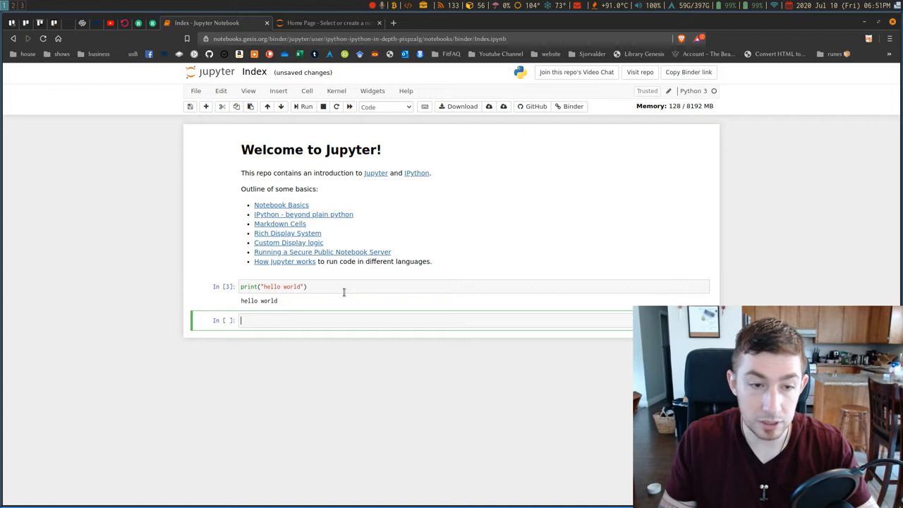
# Step: Re-run the hello world cell and clear the extra empty cells, leaving one below
pyautogui.press('Escape')
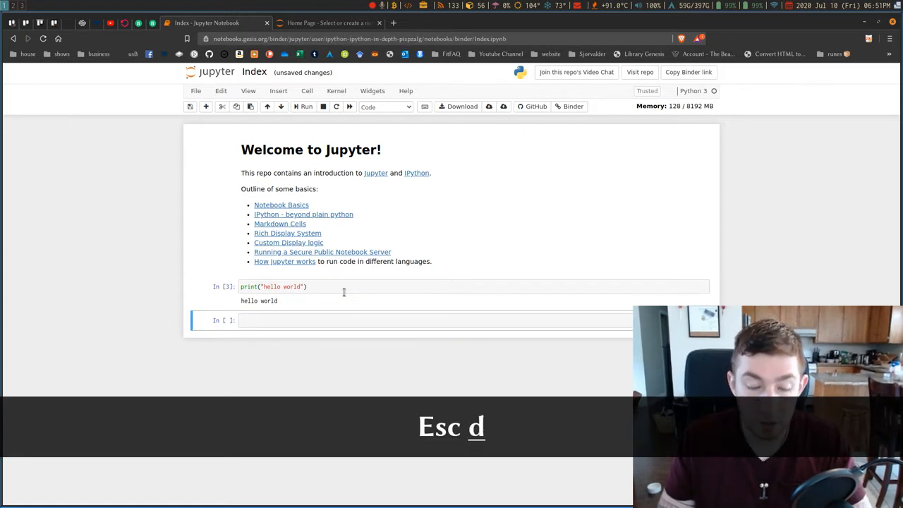
pyautogui.press('shift+enter')
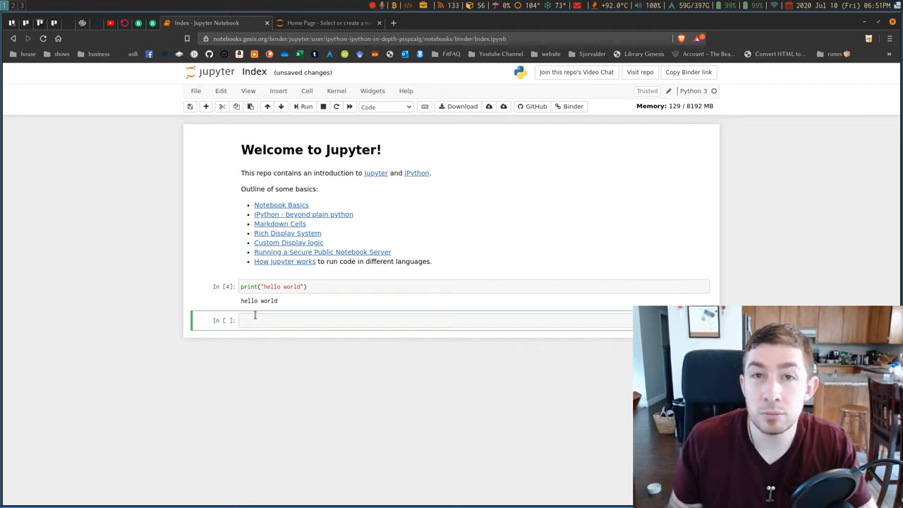
pyautogui.press('Escape')
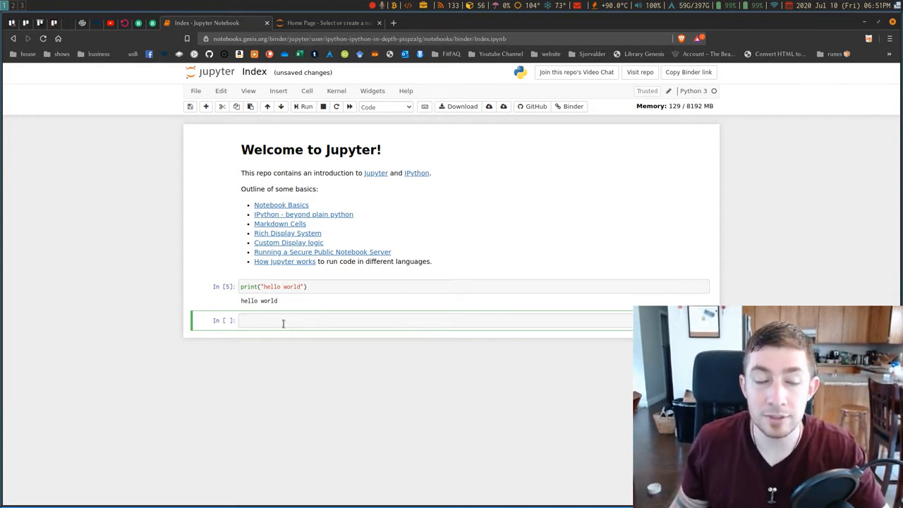
pyautogui.press('Escape')
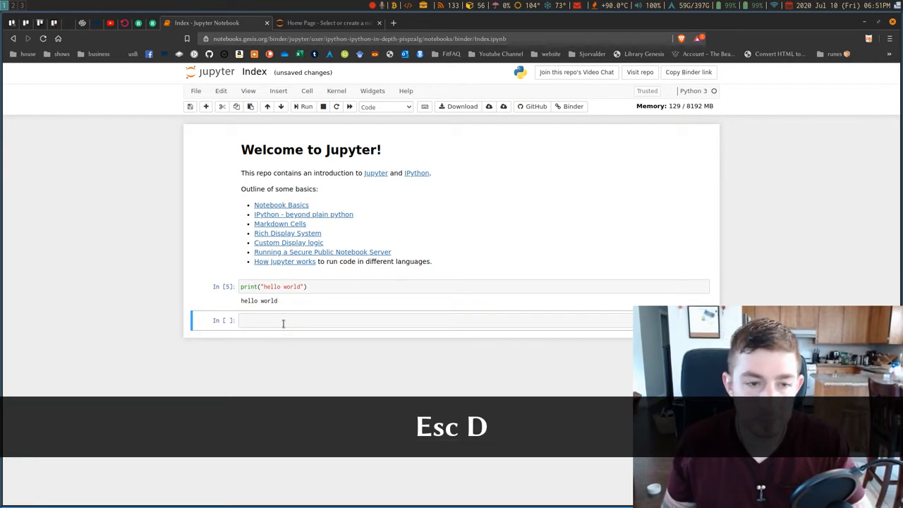
pyautogui.press('Escape')
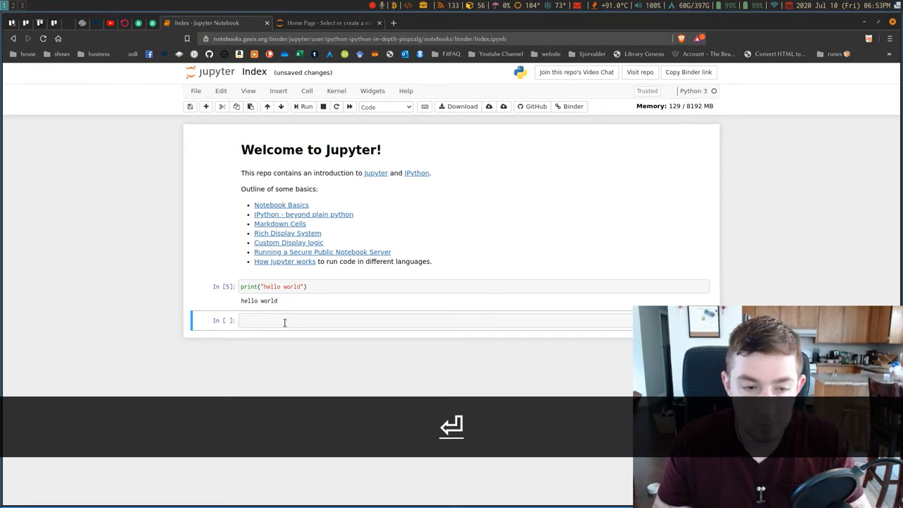
# Step: Enter hello there in the empty cell and run it as code, getting a SyntaxError
pyautogui.write('hell')
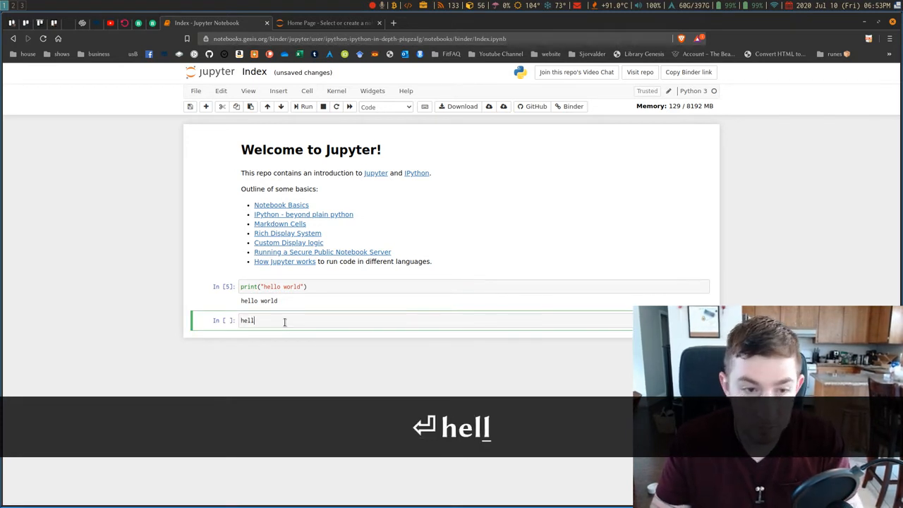
pyautogui.write('o there')
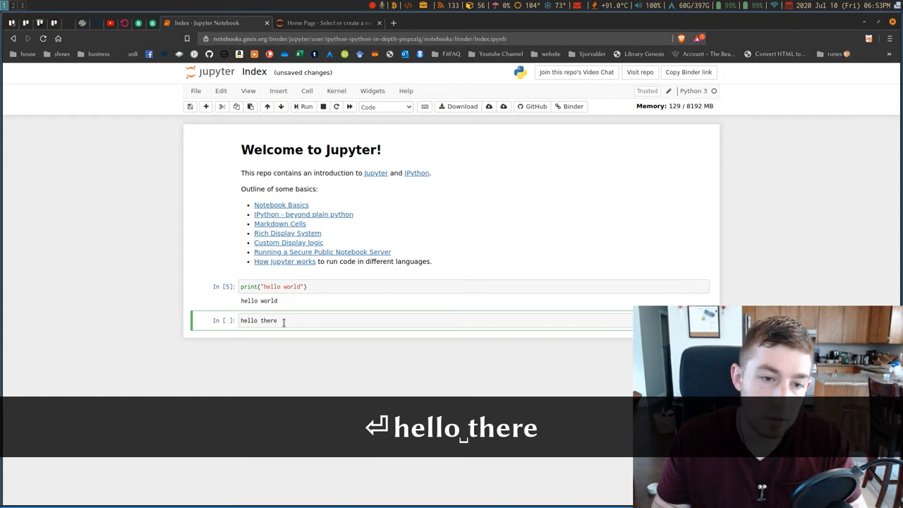
pyautogui.press('Escape')
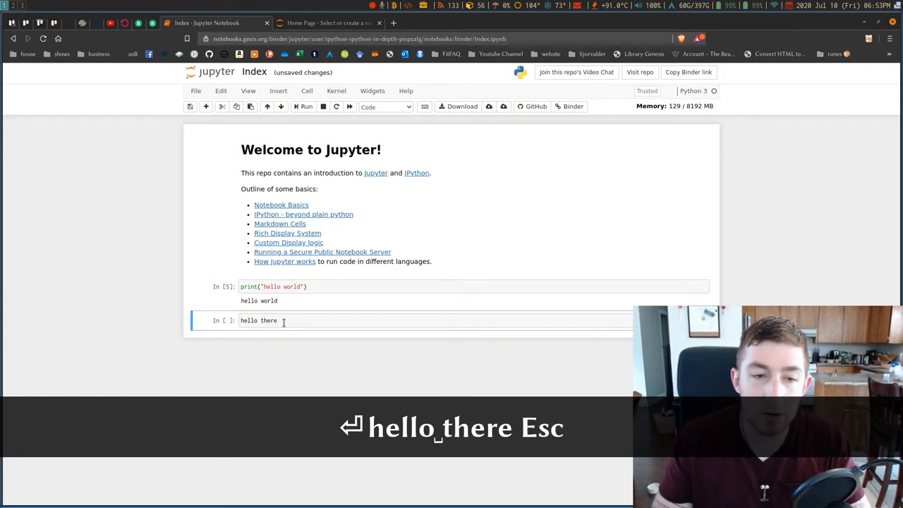
pyautogui.press('ctrl+Return')
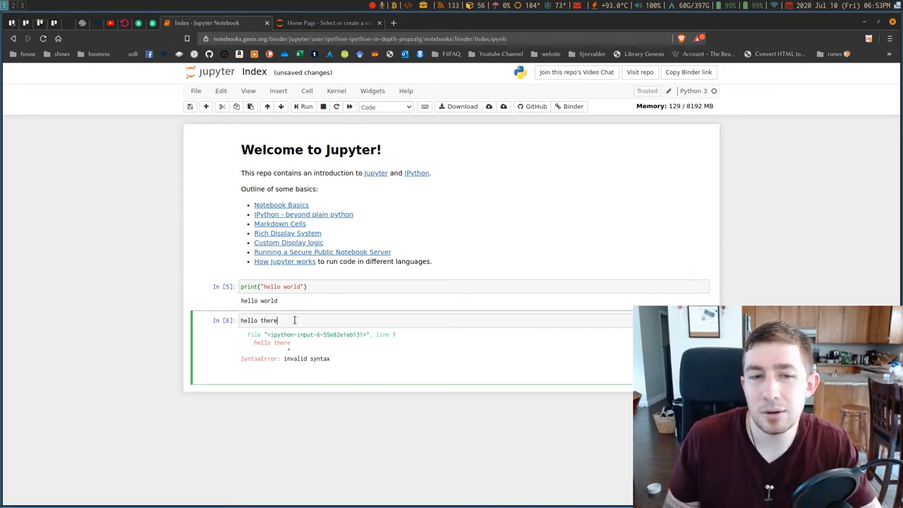
pyautogui.press('Escape')
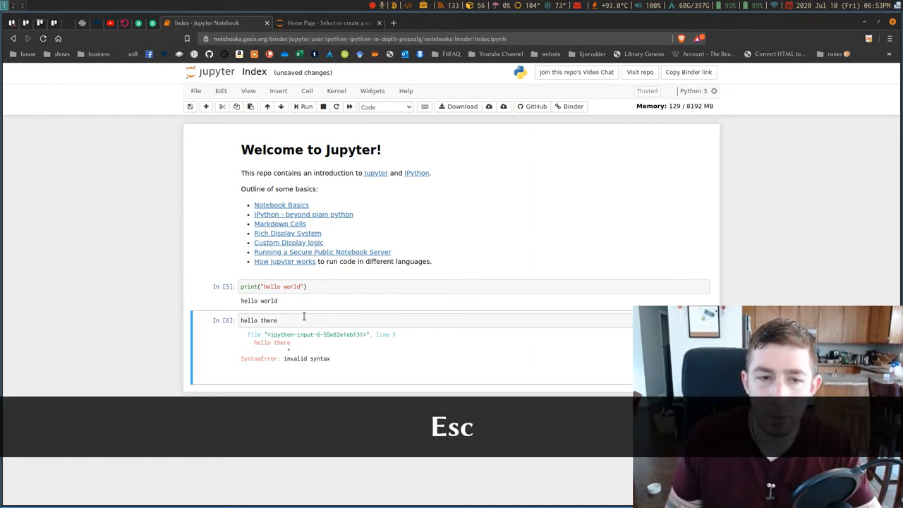
pyautogui.press('Escape')
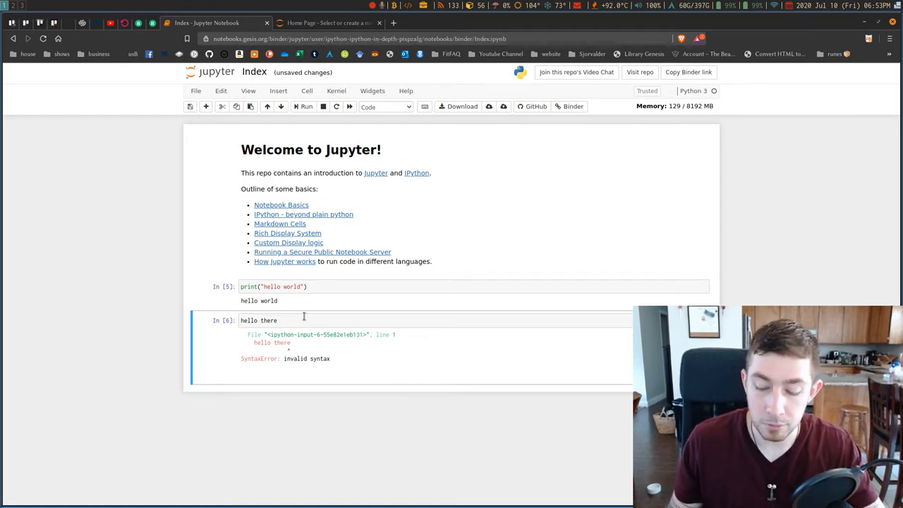
# Step: Render hello there as a markdown cell and add a 'more text' cell above it, saving the notebook
pyautogui.press('m')
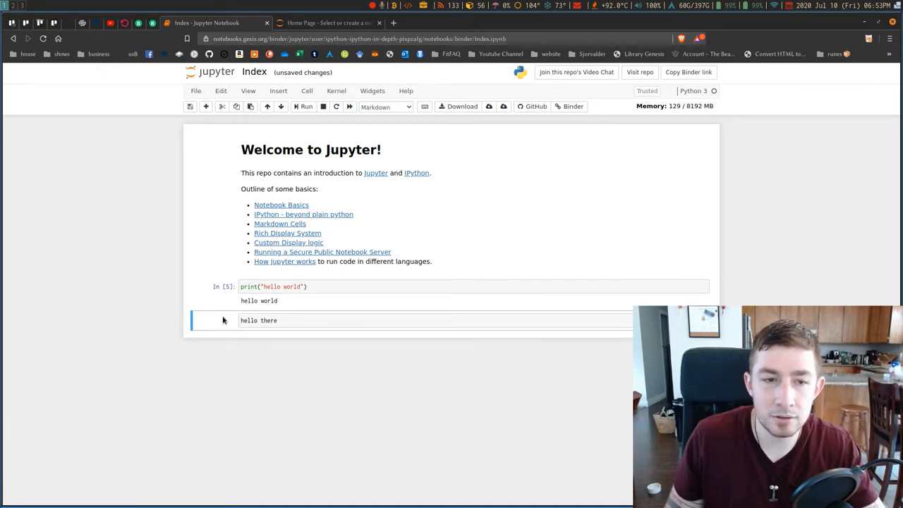
pyautogui.moveTo(267, 314)
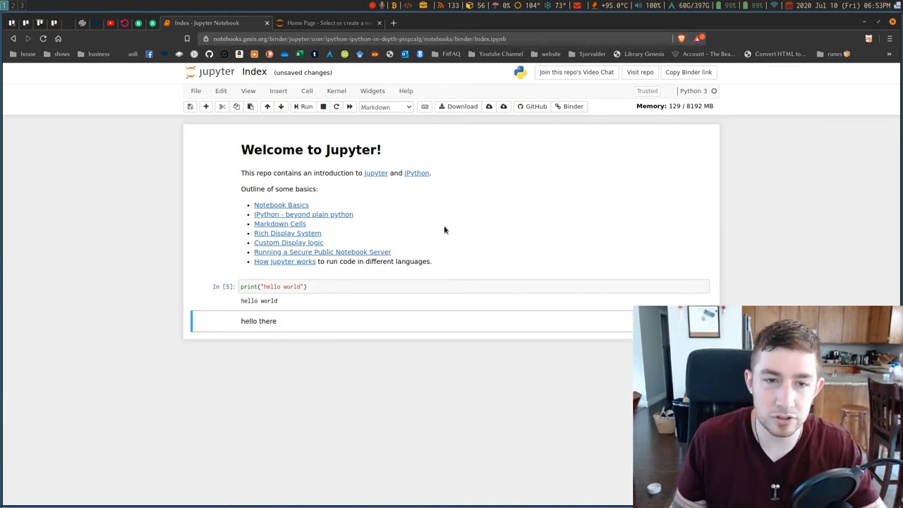
pyautogui.moveTo(255, 279)
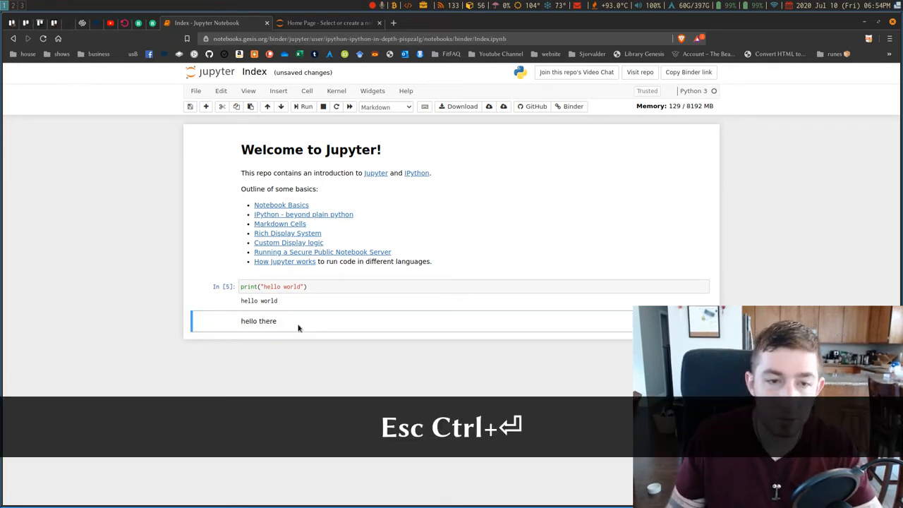
pyautogui.moveTo(404, 247)
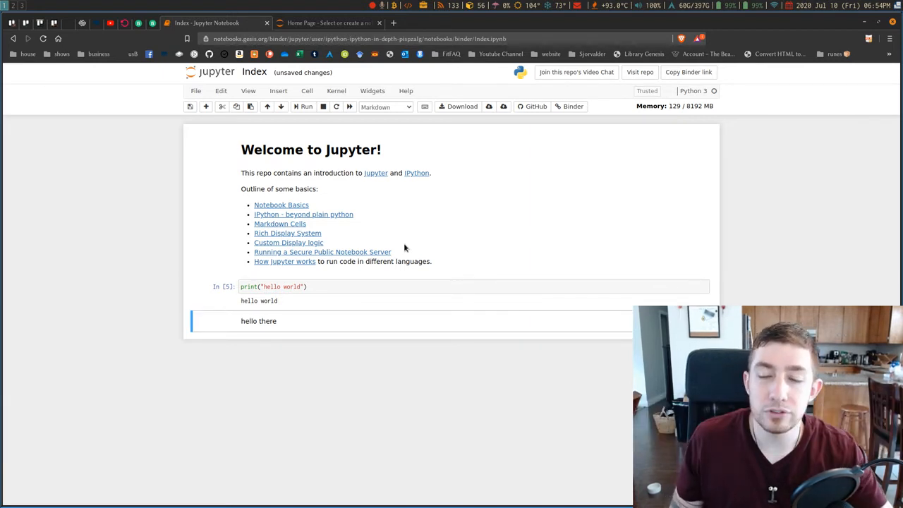
pyautogui.click(384, 107)
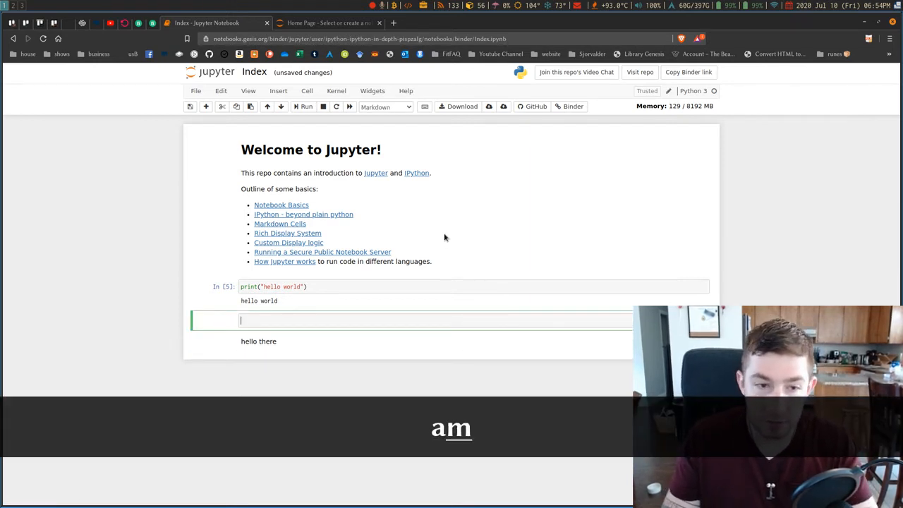
pyautogui.write('more text')
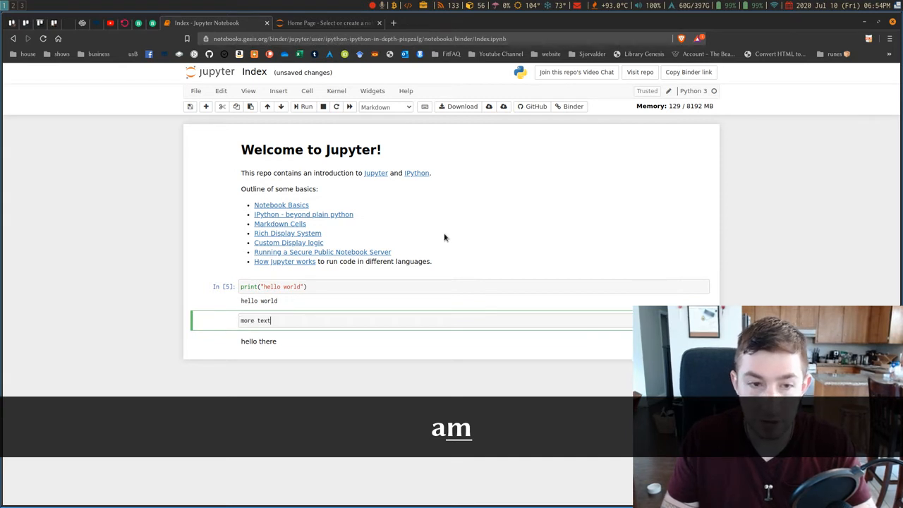
pyautogui.press('Escape')
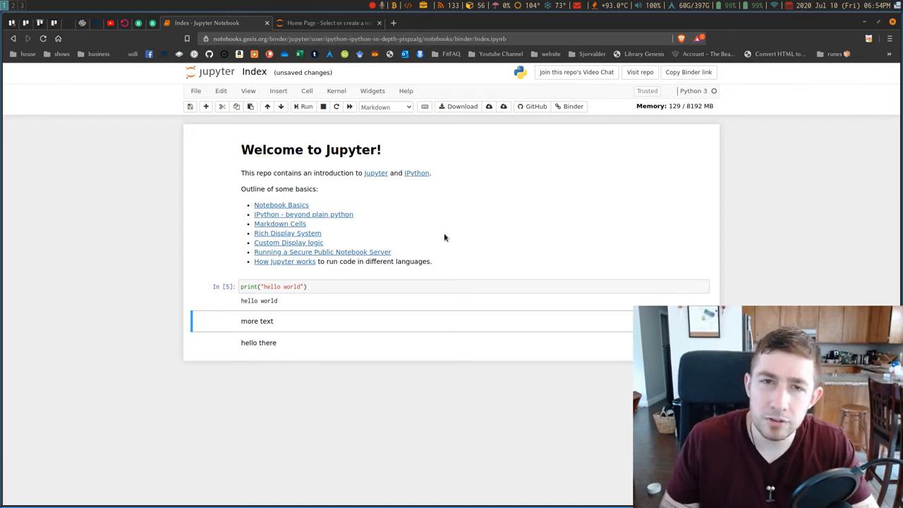
pyautogui.press('ctrl+s')
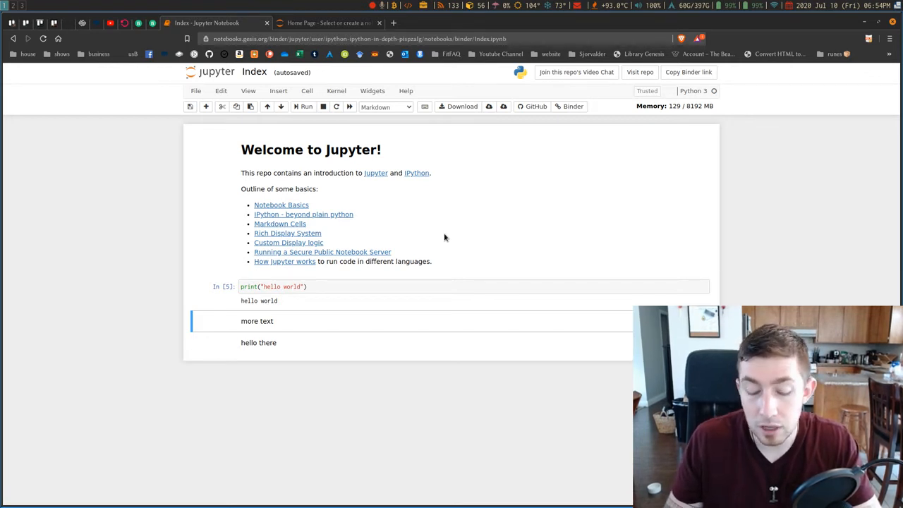
# Step: Convert the new cell to code and write print("hi") in it
pyautogui.press('y')
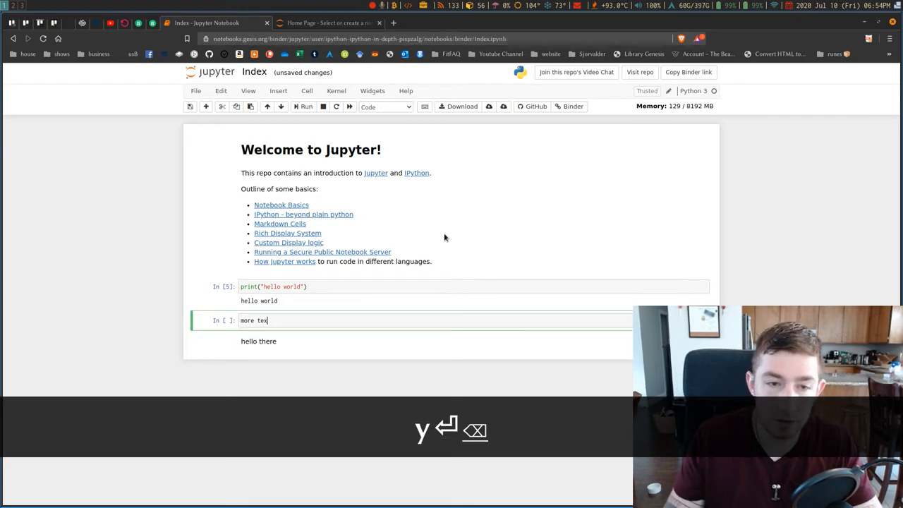
pyautogui.write('print')
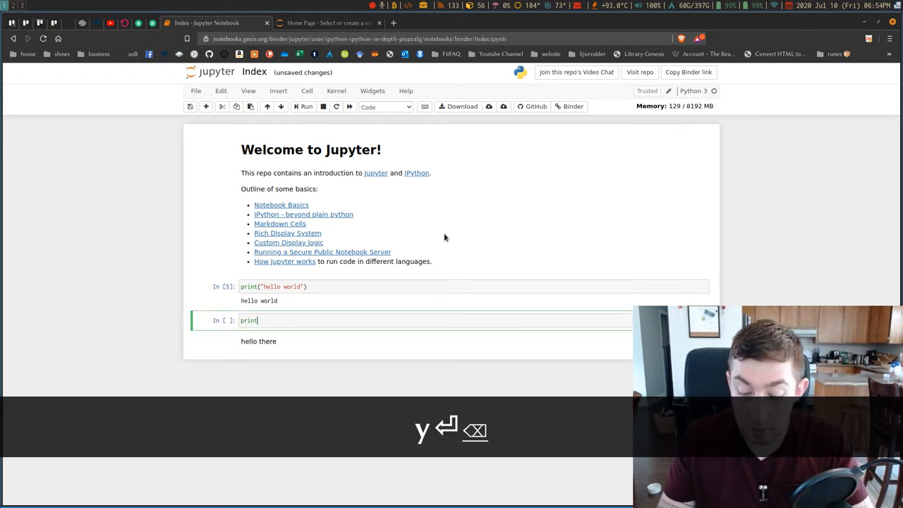
pyautogui.write('("hi")')
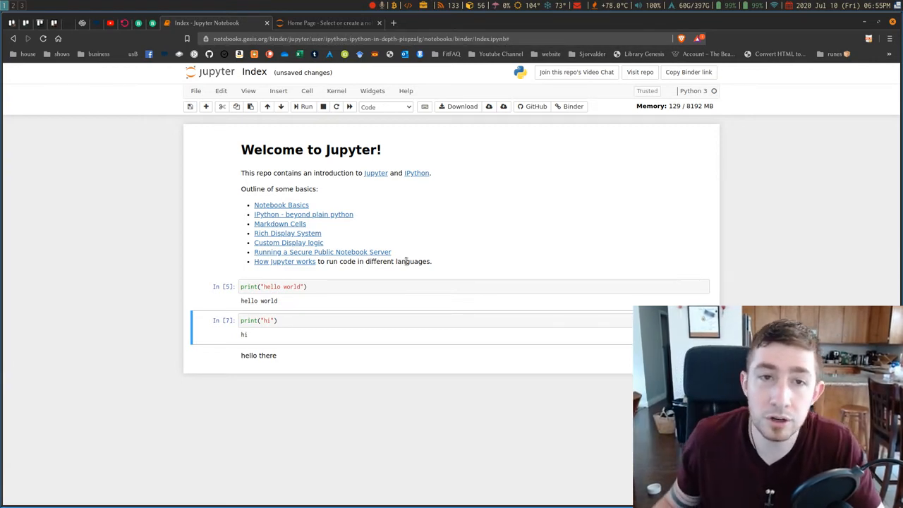
# Step: Bring up Help > Keyboard Shortcuts and scroll through the shortcut list
pyautogui.click(406, 90)
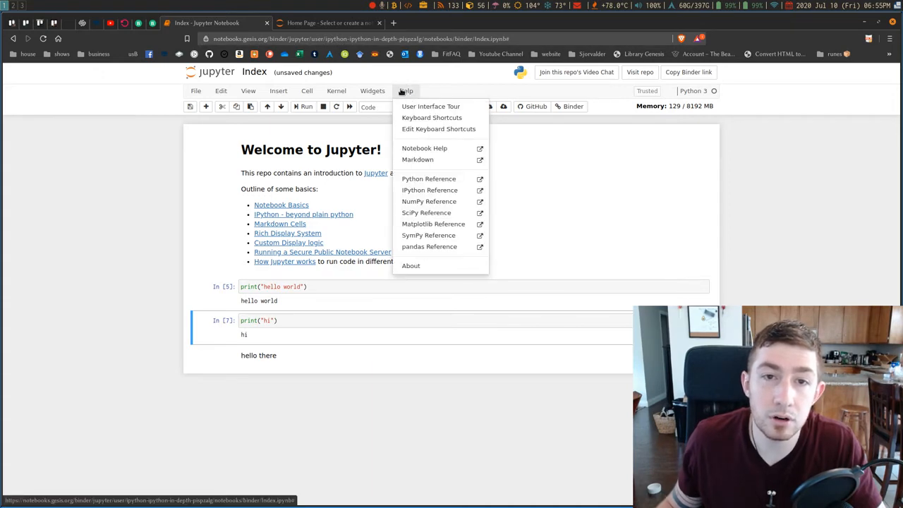
pyautogui.click(431, 117)
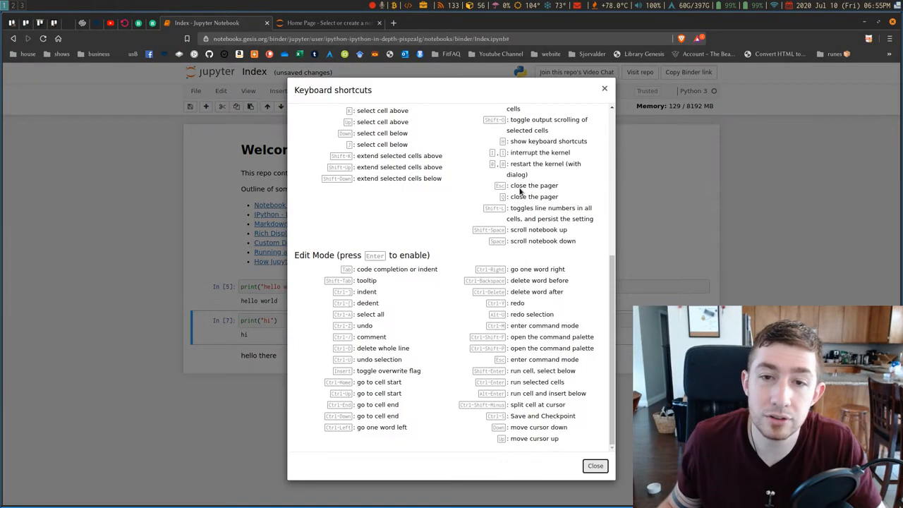
pyautogui.scroll(3)
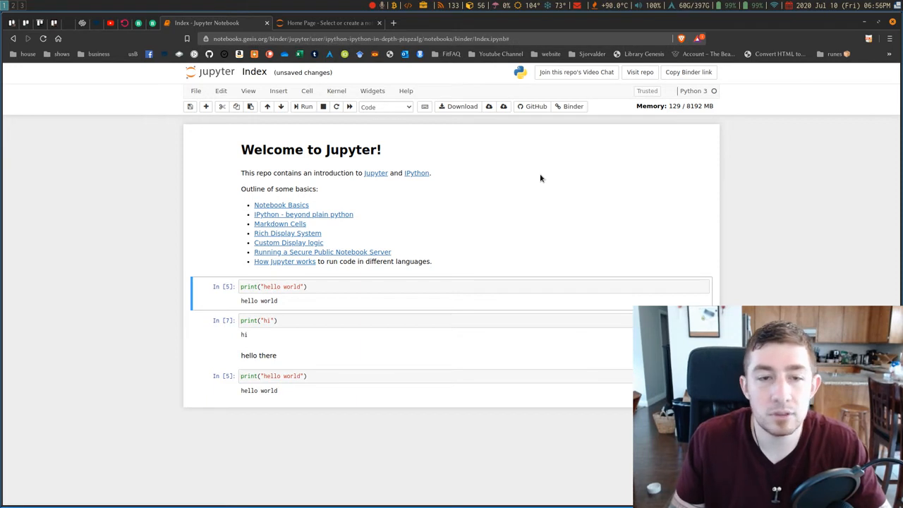
# Step: Re-run the code cells to execution counts 9, 10 and 11 and remove the extra empty cell
pyautogui.press('Escape')
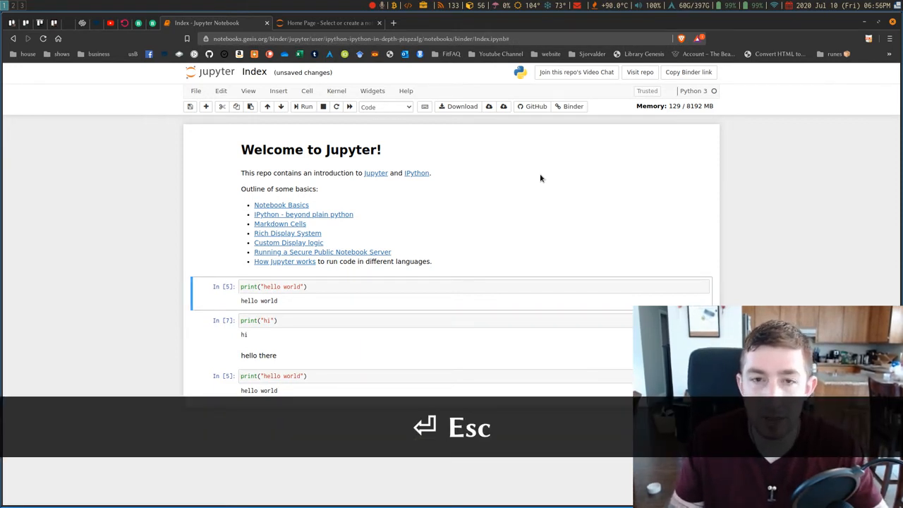
pyautogui.press('ctrl+Return')
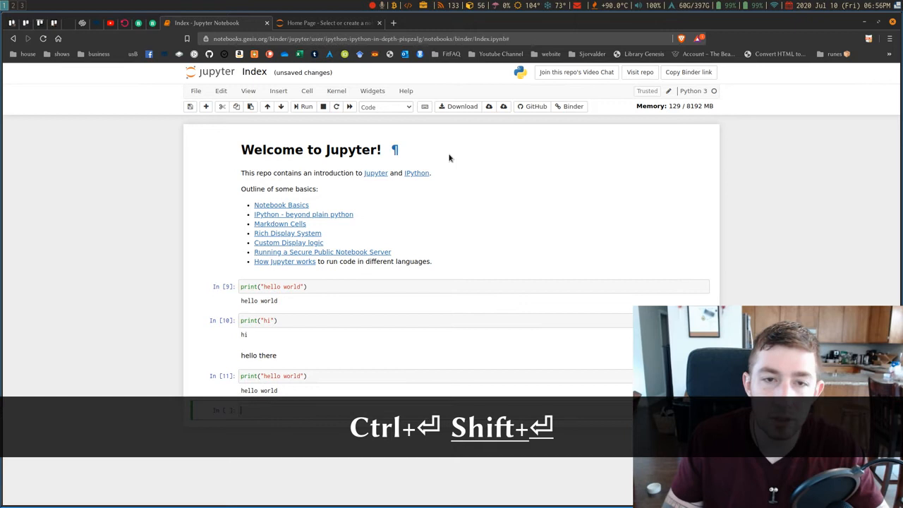
pyautogui.press('Escape')
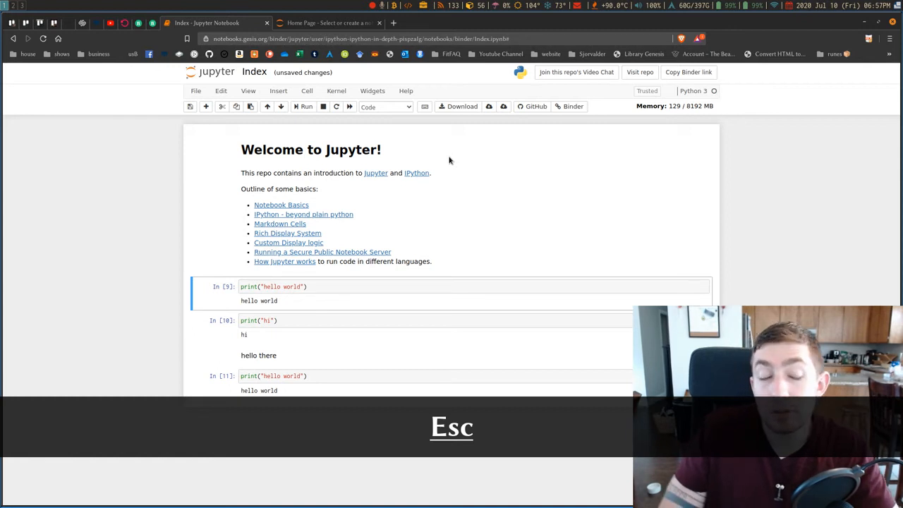
pyautogui.press('Escape')
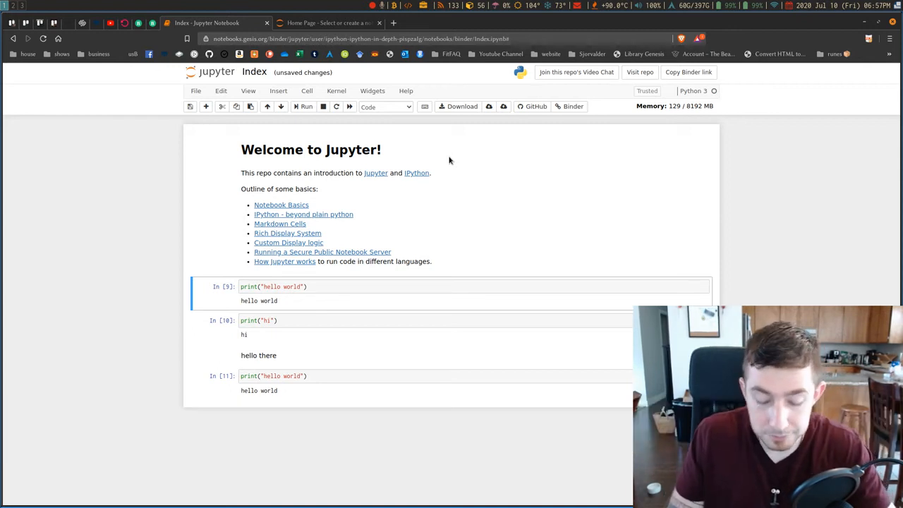
pyautogui.press('ctrl+a')
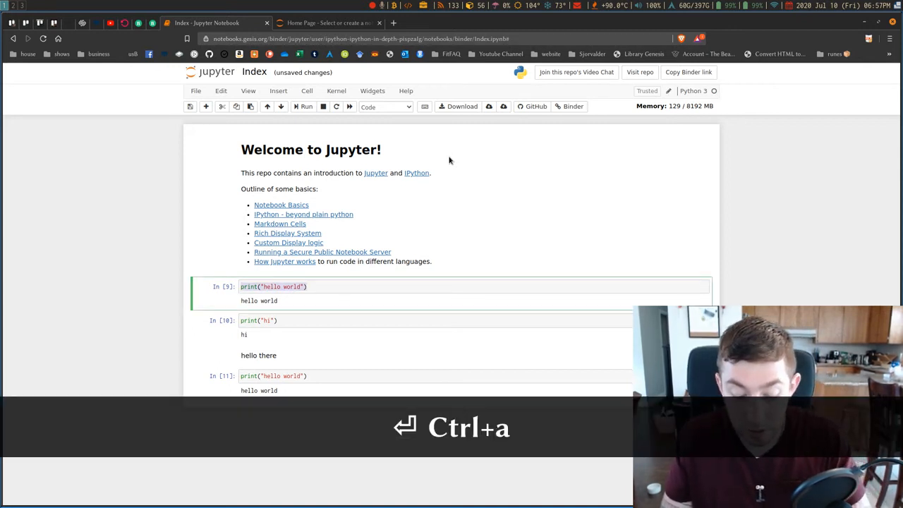
# Step: Copy the print("hello world") line in the first cell to duplicate it
pyautogui.press('ctrl+c')
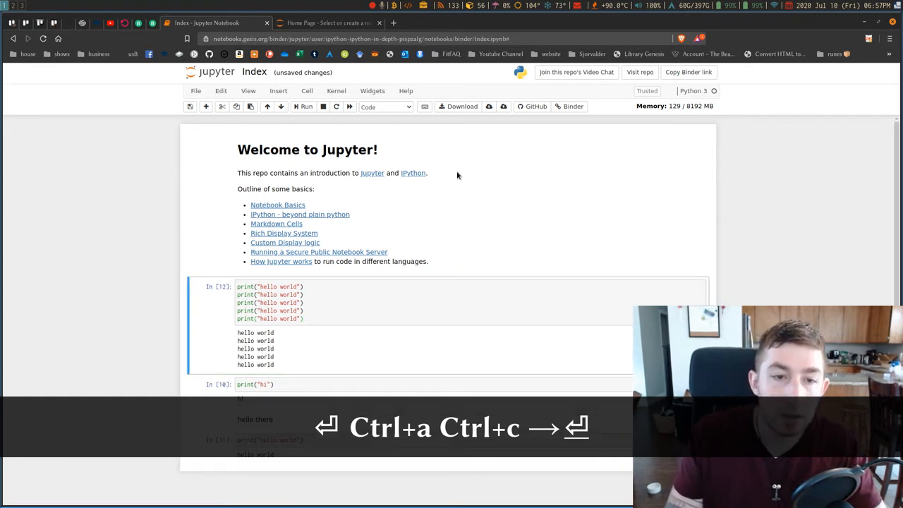
pyautogui.moveTo(470, 187)
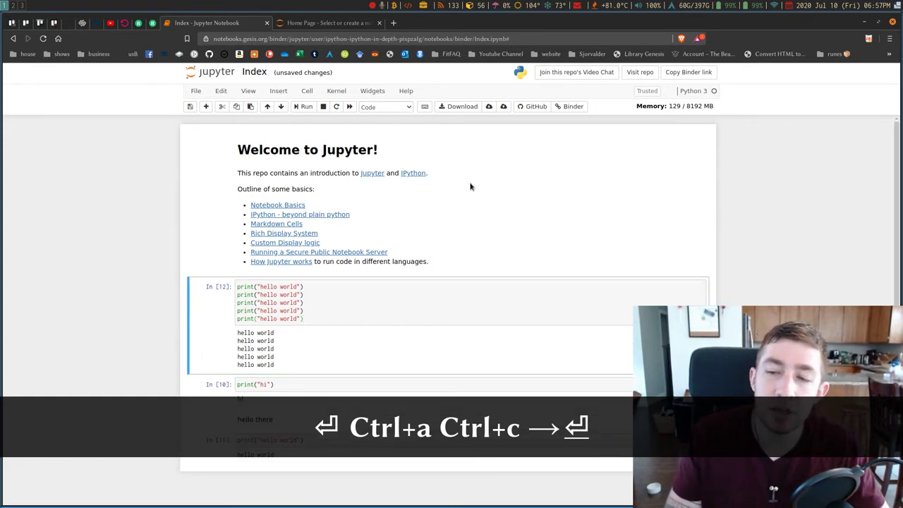
pyautogui.moveTo(478, 190)
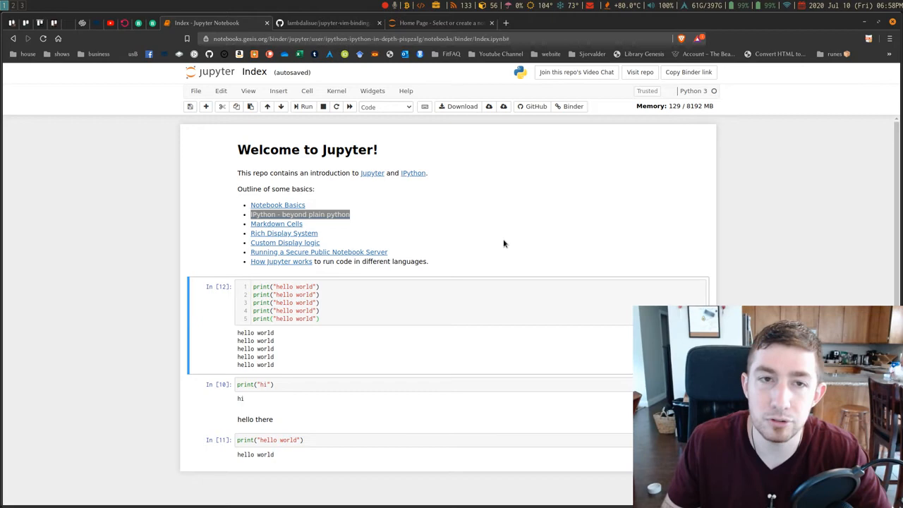
pyautogui.moveTo(374, 73)
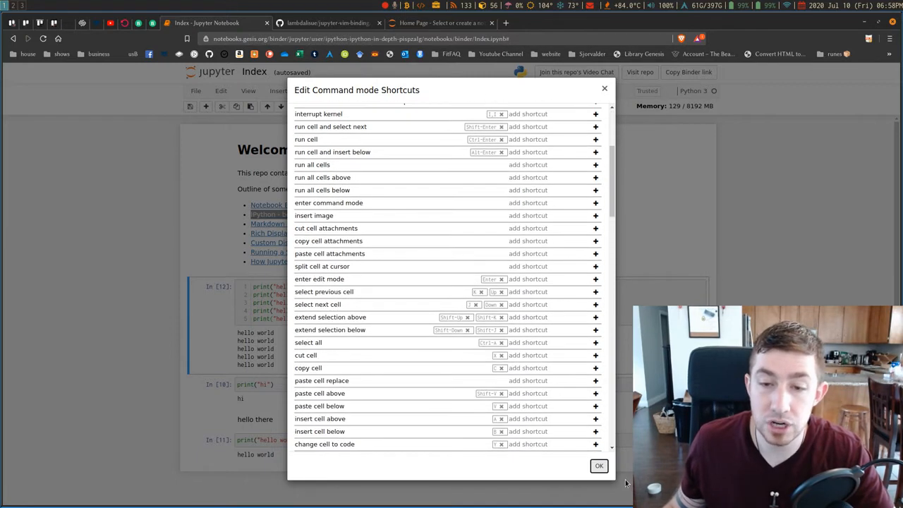
pyautogui.click(598, 465)
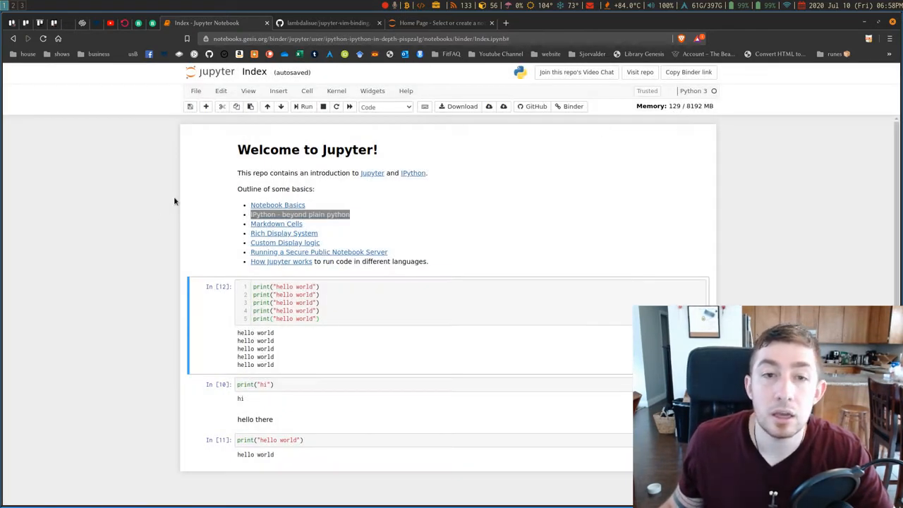
pyautogui.moveTo(423, 244)
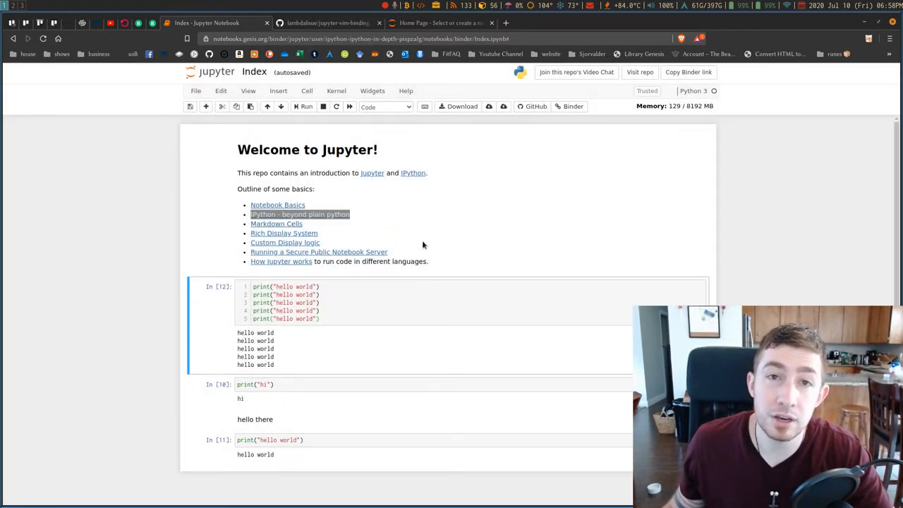
pyautogui.moveTo(506, 174)
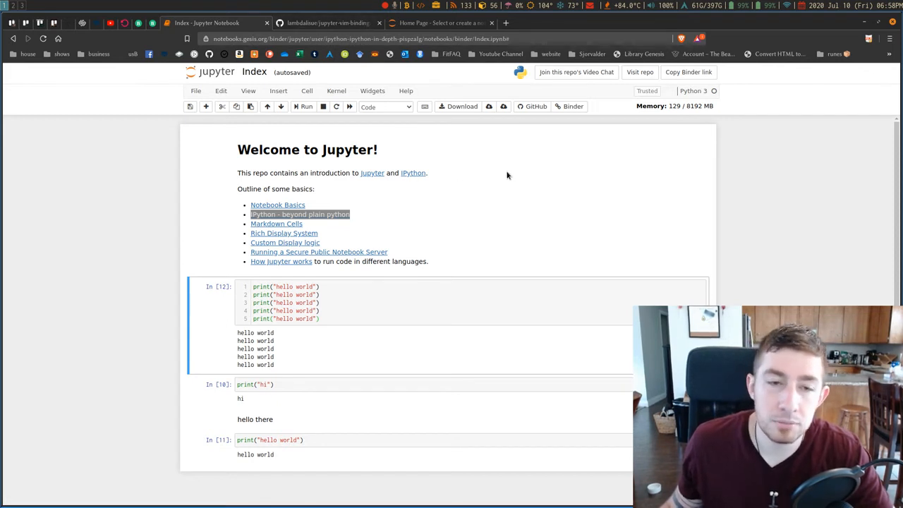
pyautogui.moveTo(472, 224)
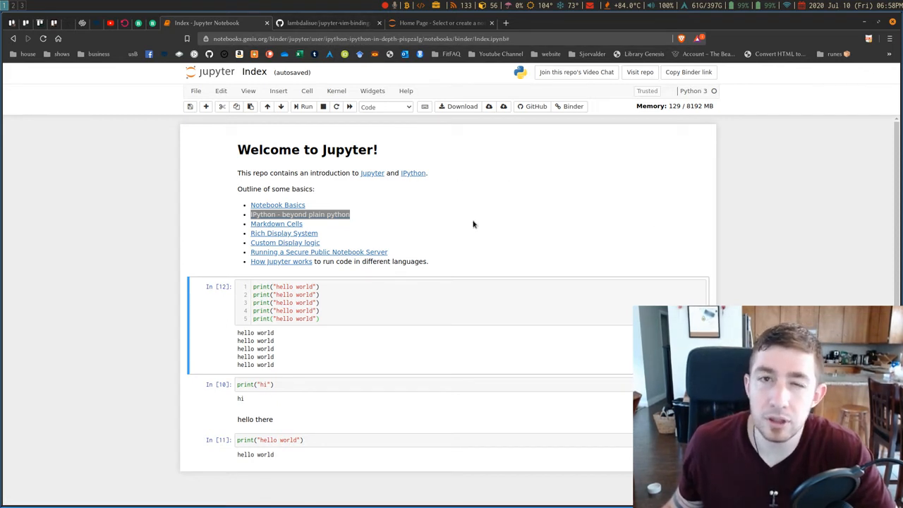
pyautogui.moveTo(453, 201)
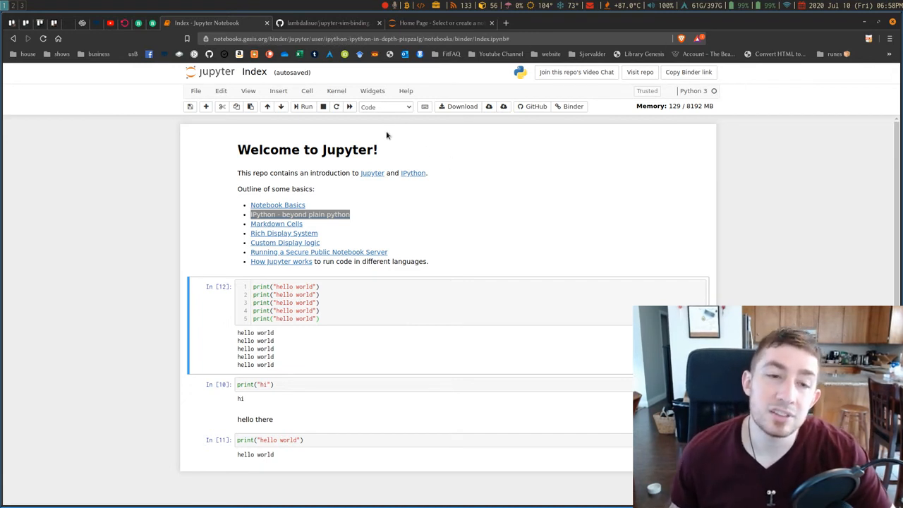
pyautogui.moveTo(433, 150)
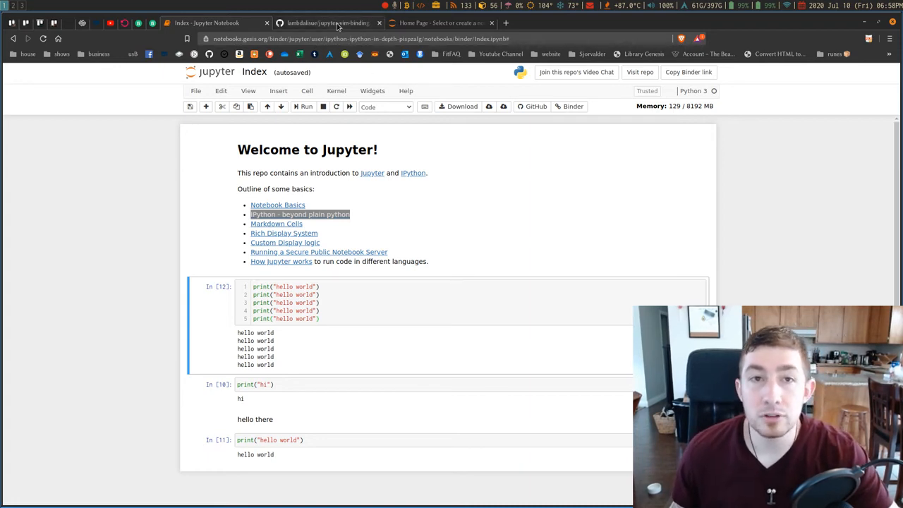
# Step: Switch to the lambdalisue/jupyter-vim-binding GitHub page and read its README down and back up
pyautogui.click(326, 22)
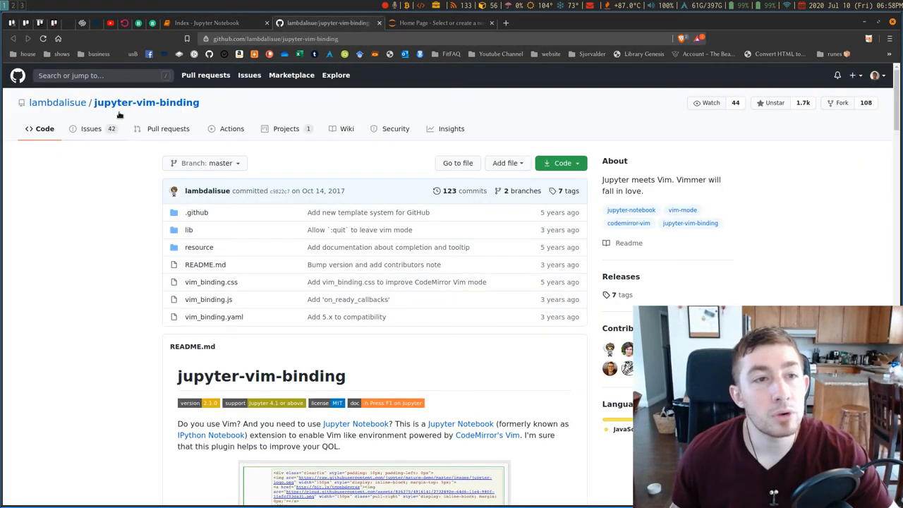
pyautogui.scroll(-3)
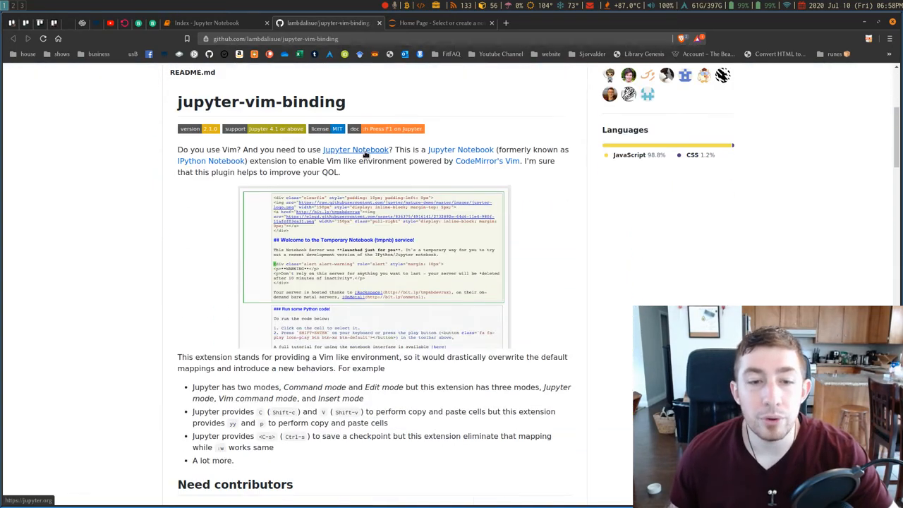
pyautogui.scroll(-3)
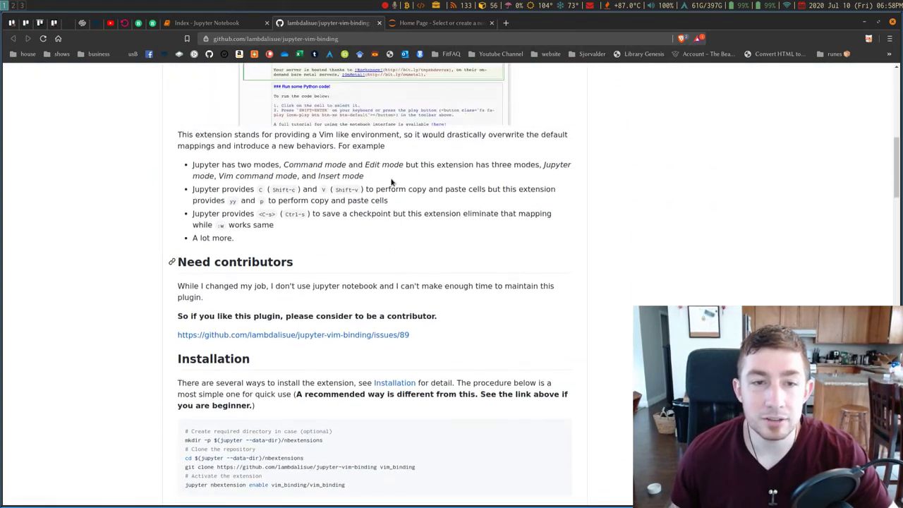
pyautogui.scroll(3)
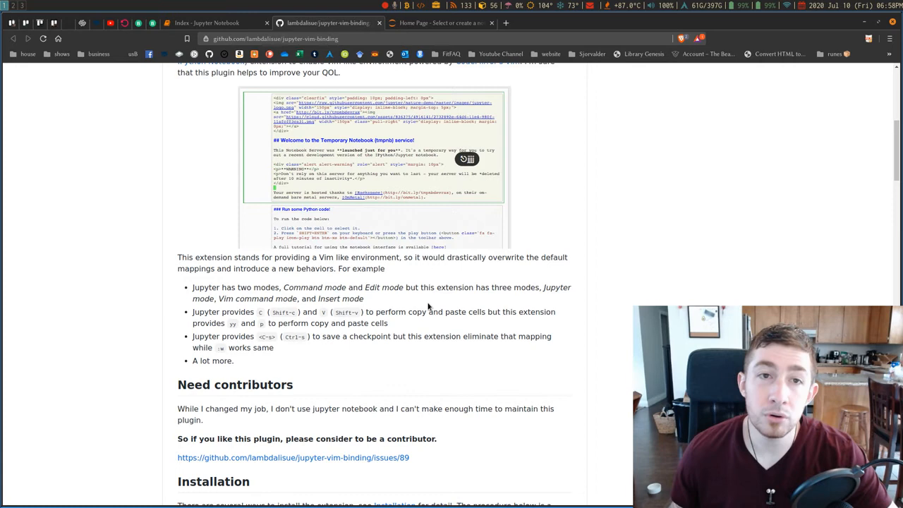
pyautogui.scroll(-3)
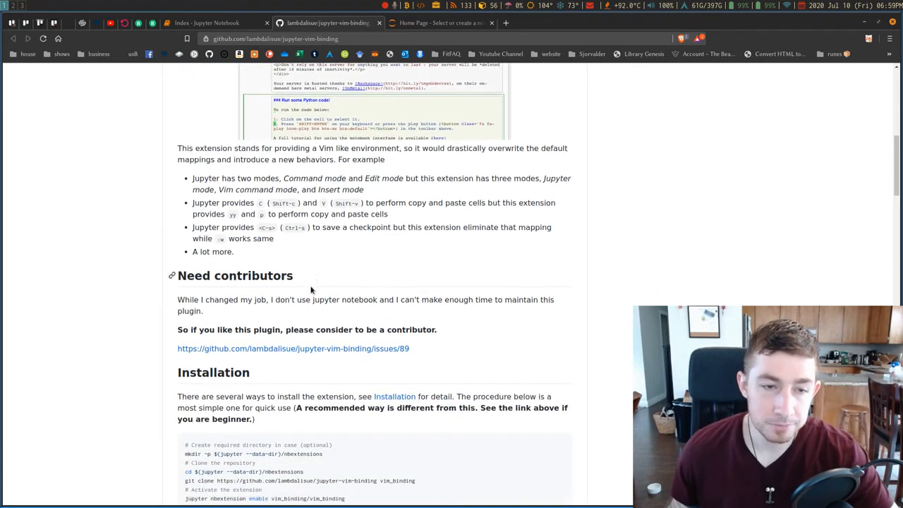
pyautogui.scroll(-3)
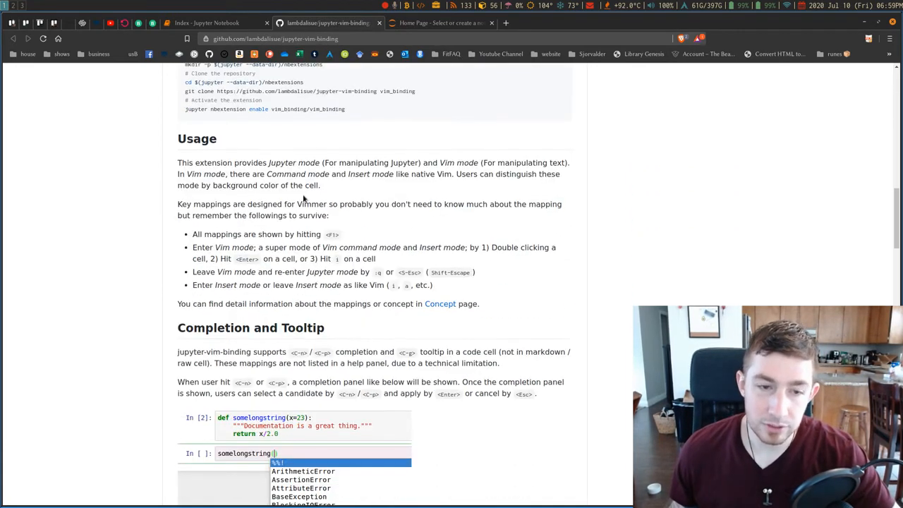
pyautogui.scroll(-3)
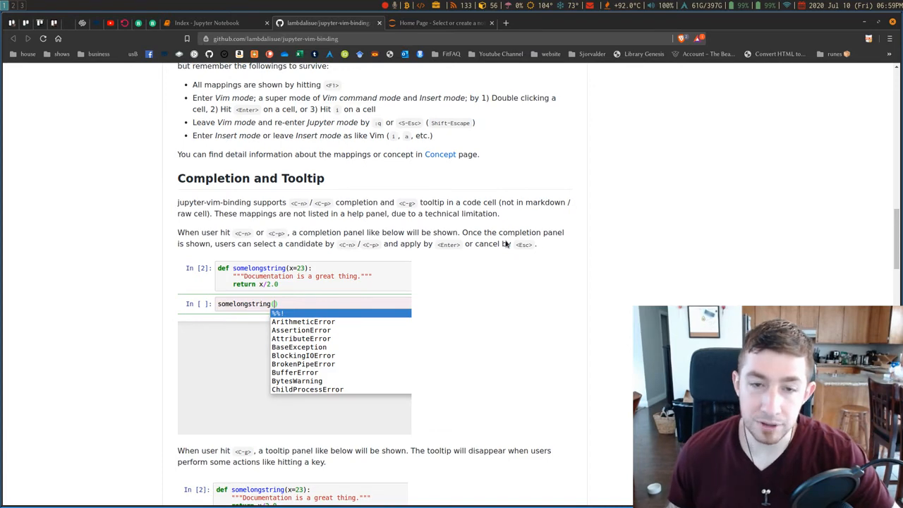
pyautogui.moveTo(439, 217)
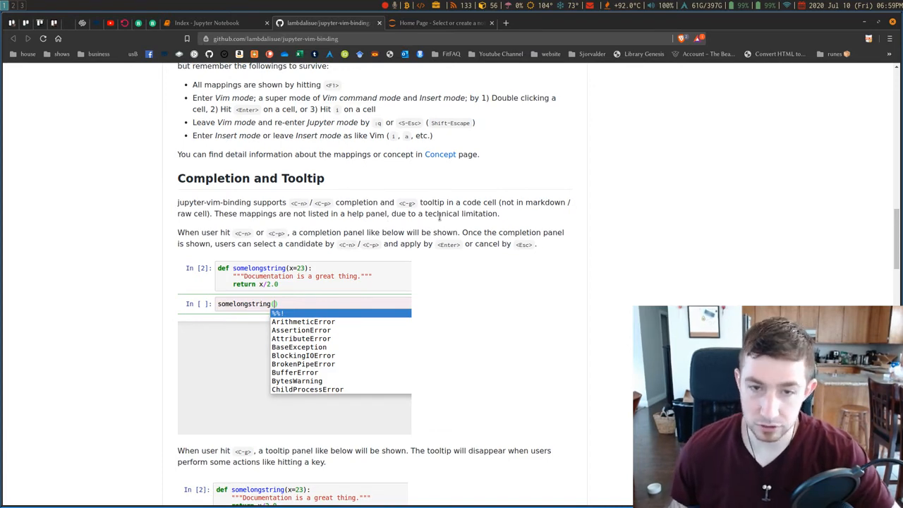
pyautogui.scroll(-3)
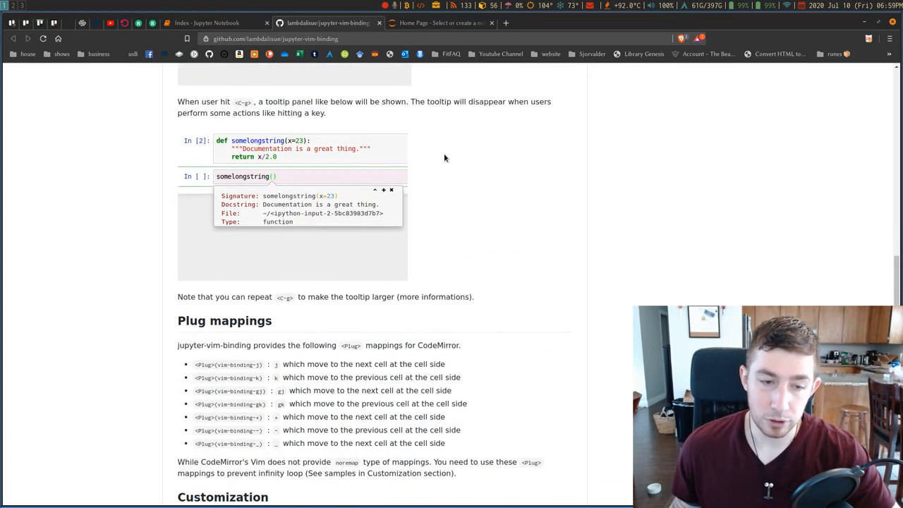
pyautogui.scroll(-3)
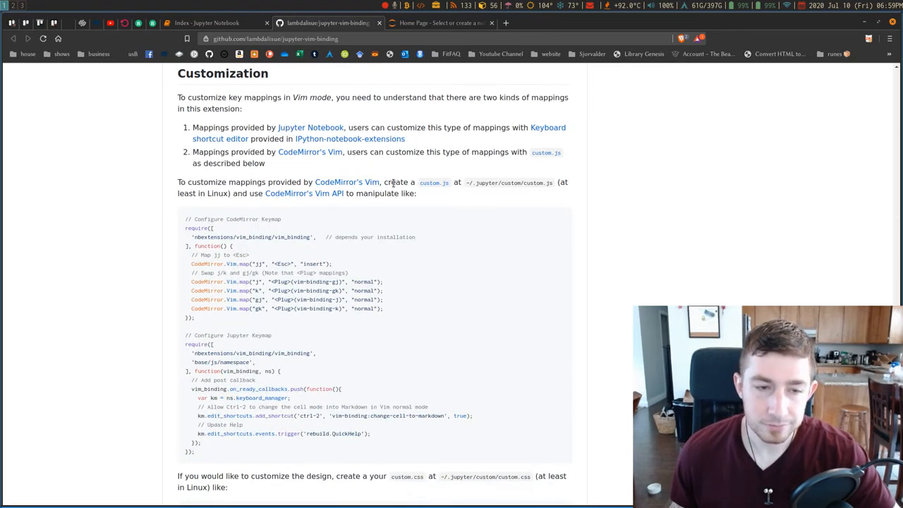
pyautogui.scroll(3)
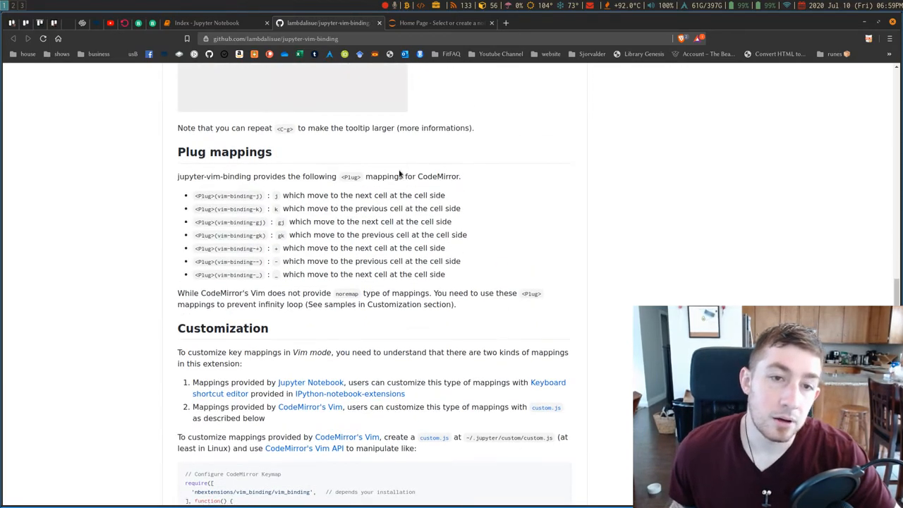
pyautogui.scroll(3)
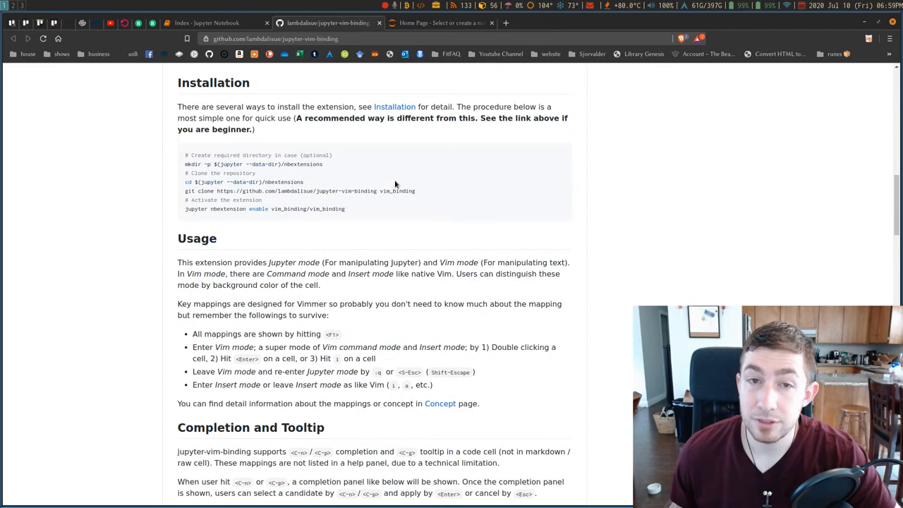
pyautogui.scroll(3)
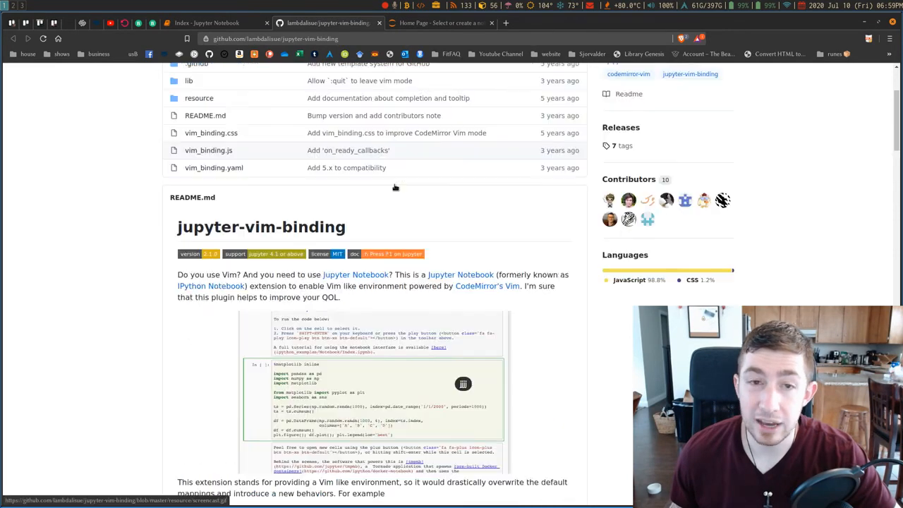
pyautogui.scroll(3)
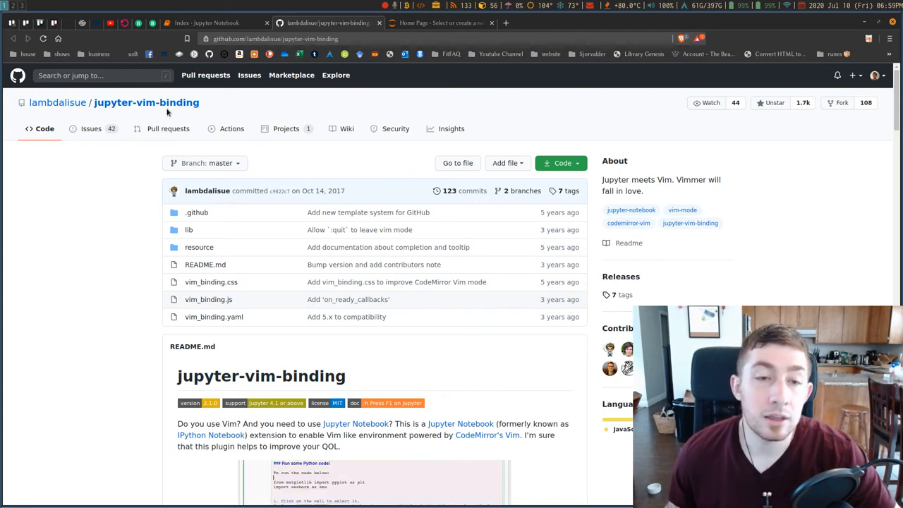
pyautogui.moveTo(634, 167)
pyautogui.write('ju')
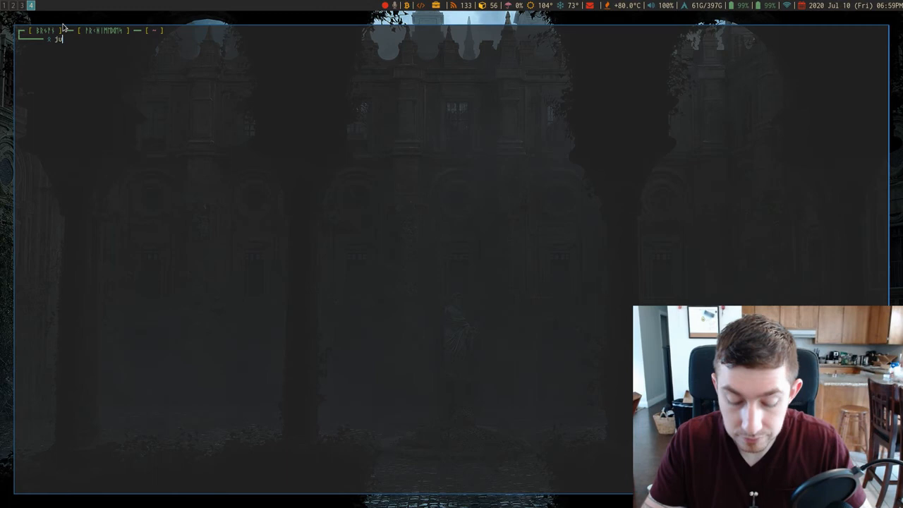
pyautogui.press('Tab')
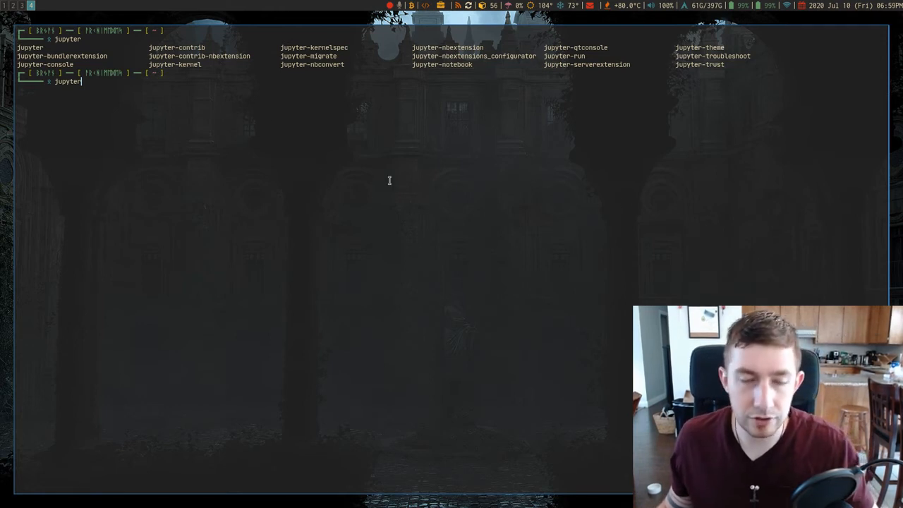
pyautogui.moveTo(349, 73)
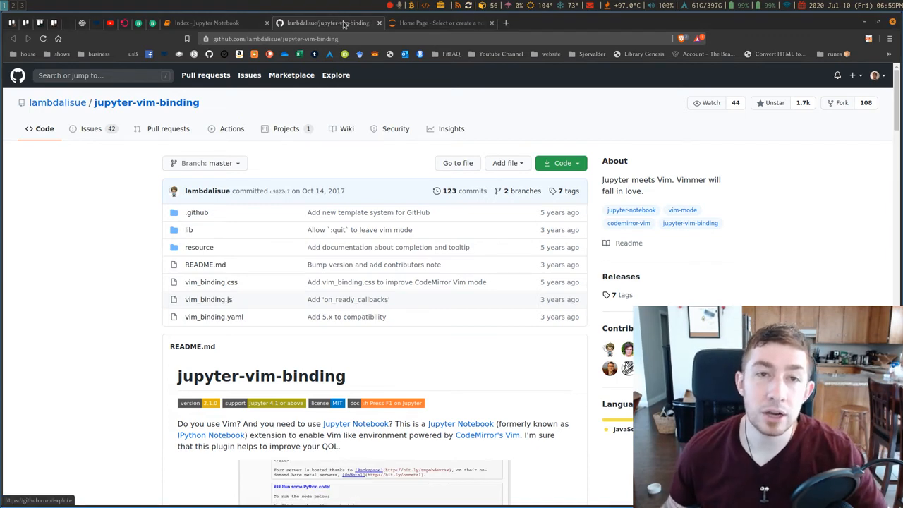
pyautogui.moveTo(423, 23)
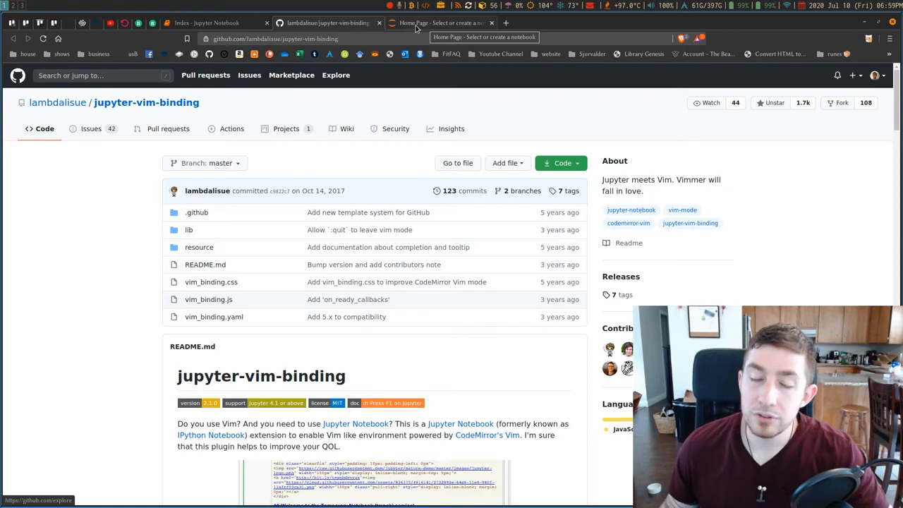
# Step: Open Pandas_tutorial.ipynb from the localhost file list and scroll through its cells
pyautogui.click(441, 23)
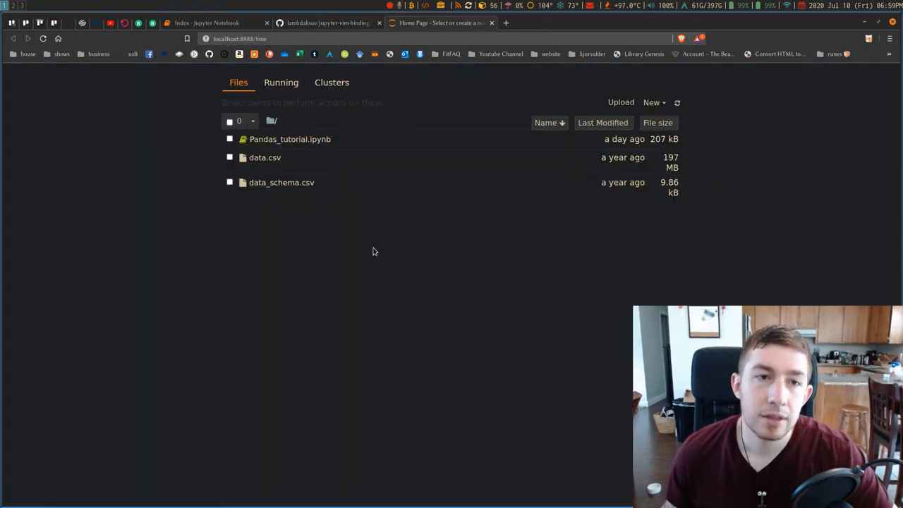
pyautogui.click(289, 139)
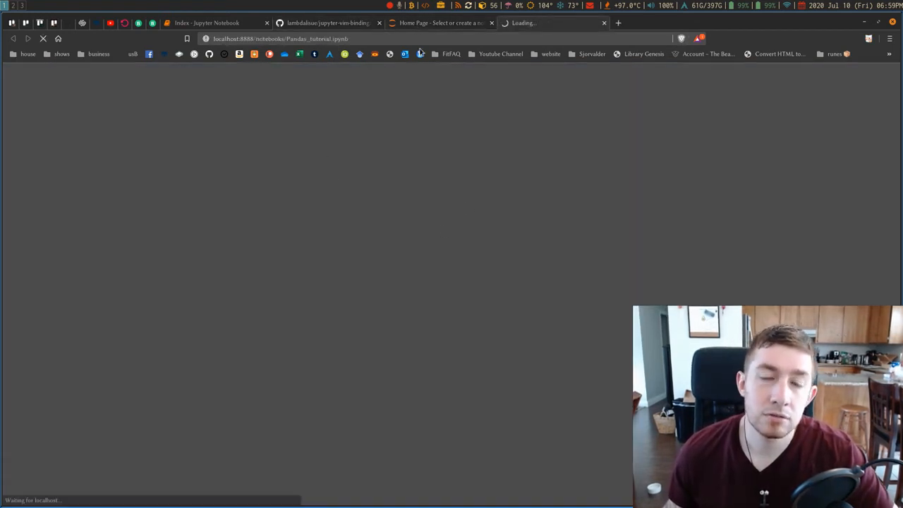
pyautogui.moveTo(550, 106)
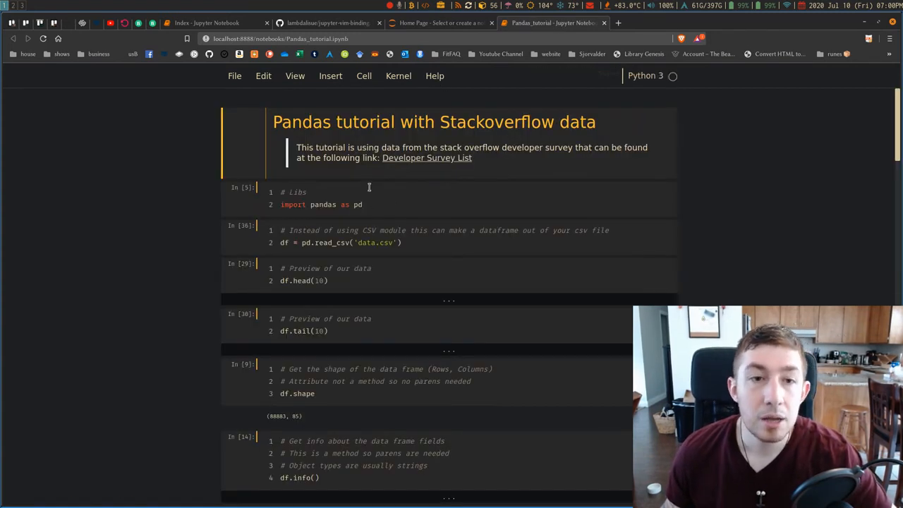
pyautogui.scroll(-3)
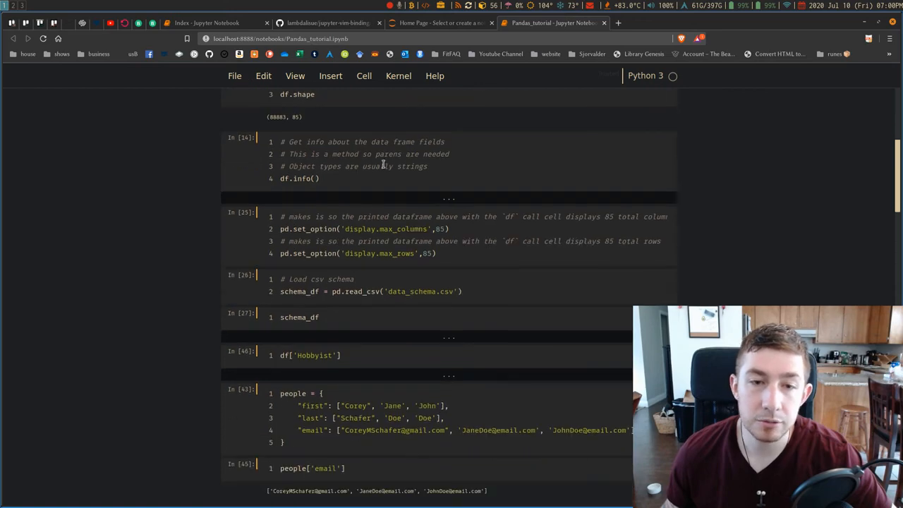
pyautogui.scroll(-3)
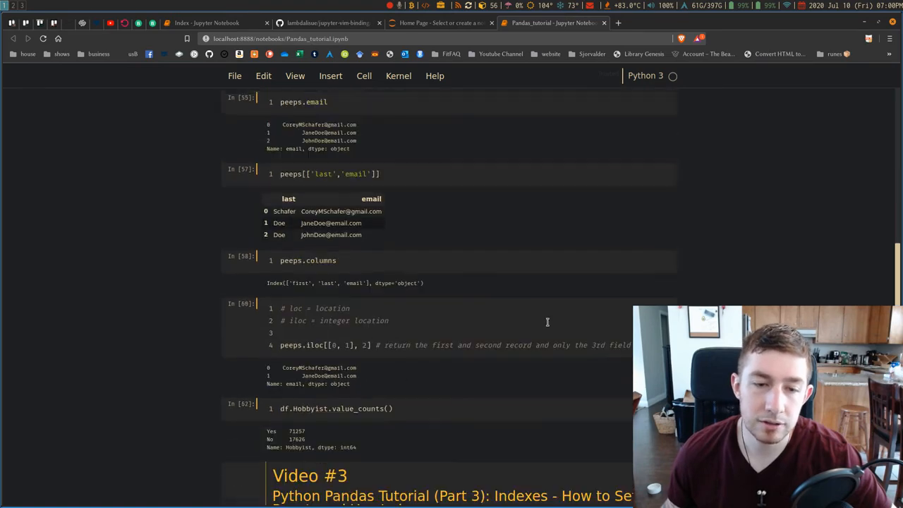
pyautogui.scroll(3)
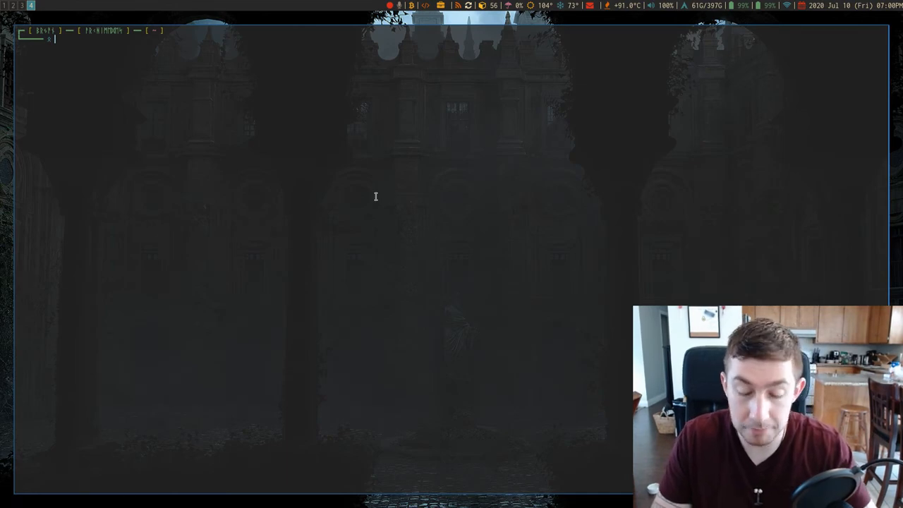
# Step: Run 'jt -t gruvboxl' in the terminal and return to the Pandas_tutorial notebook tab
pyautogui.write('jupyter-theme')
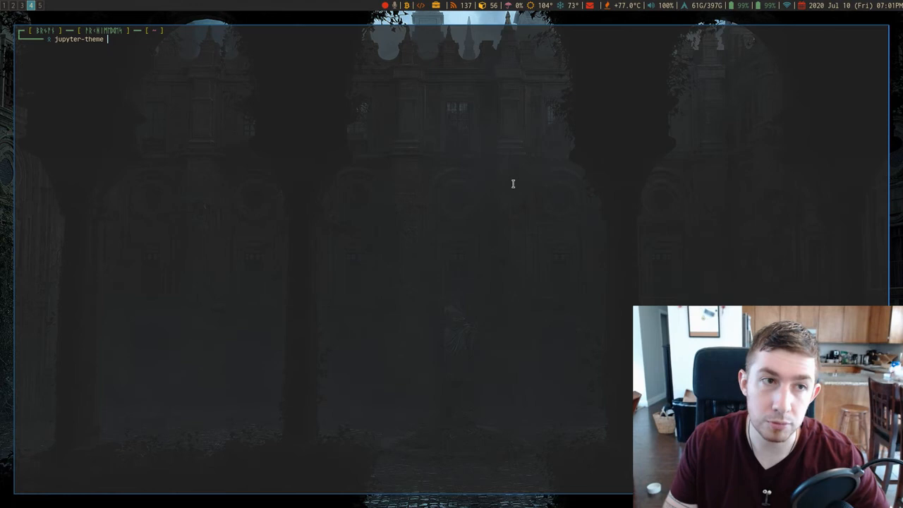
pyautogui.press('Return')
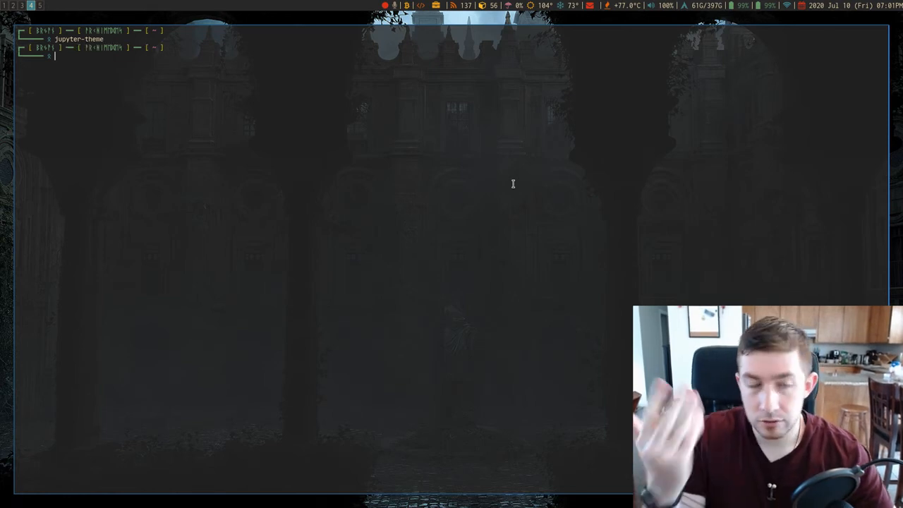
pyautogui.write('jt -t')
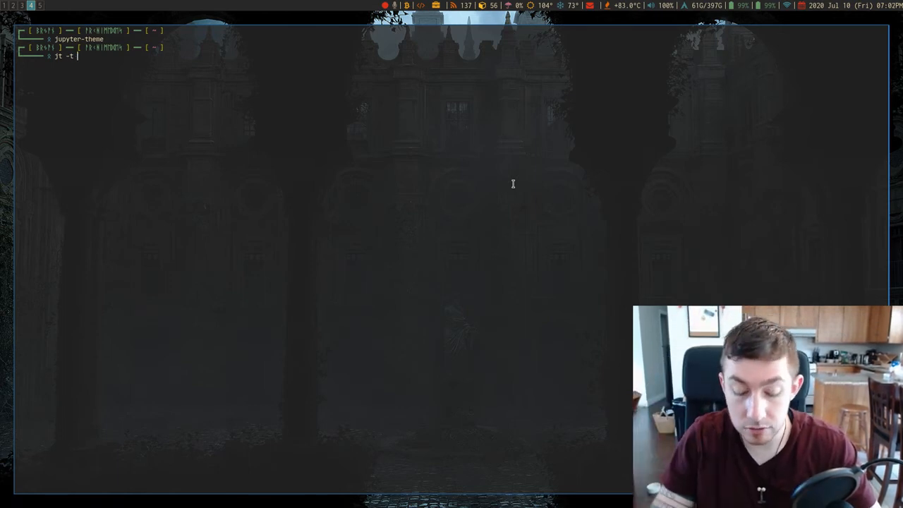
pyautogui.write('gruvbox')
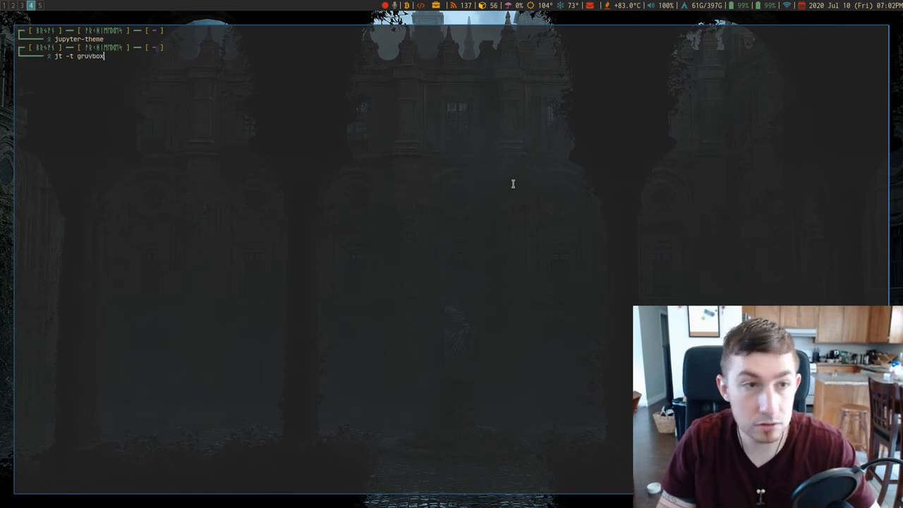
pyautogui.press('Return')
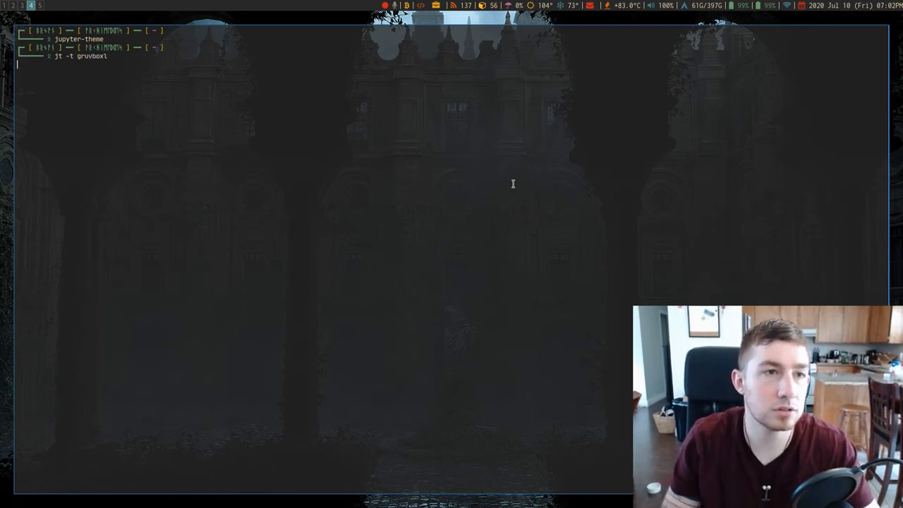
pyautogui.press('Return')
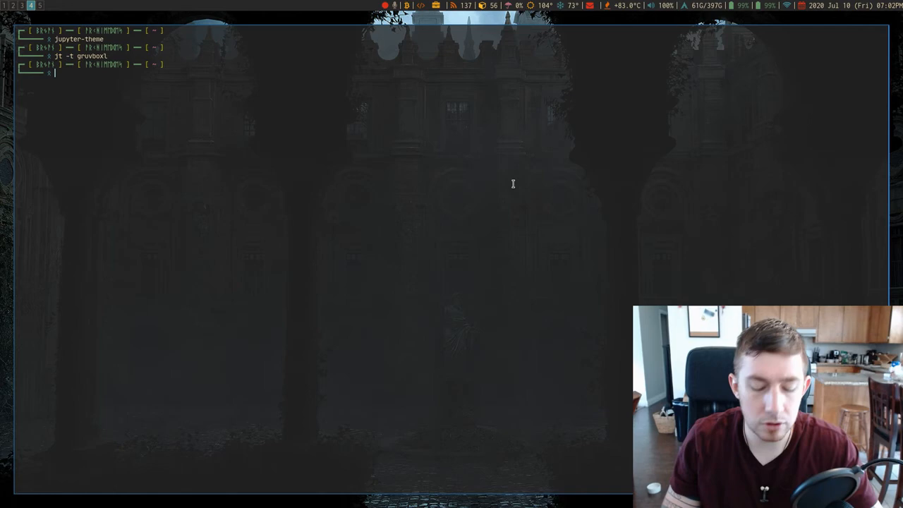
pyautogui.click(554, 22)
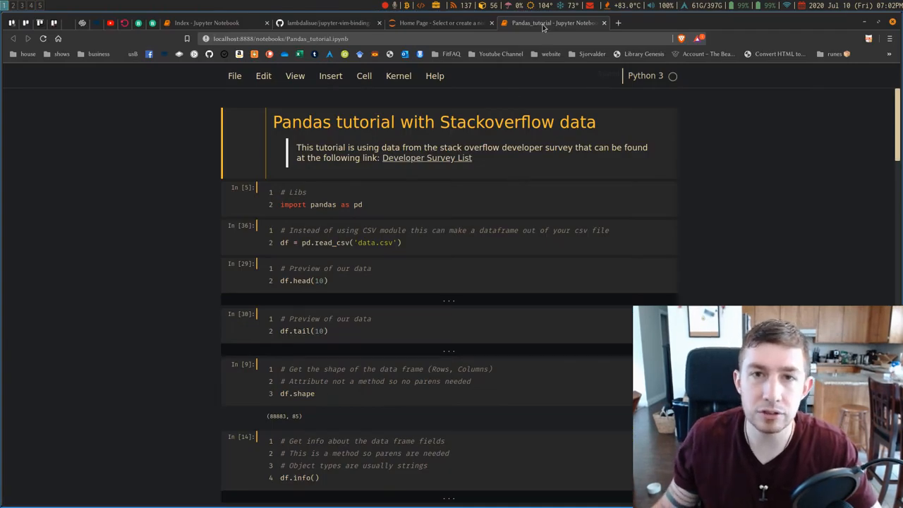
# Step: Shut down the Jupyter server in its terminal and relaunch jupyter-notebook to reload the theme
pyautogui.click(437, 22)
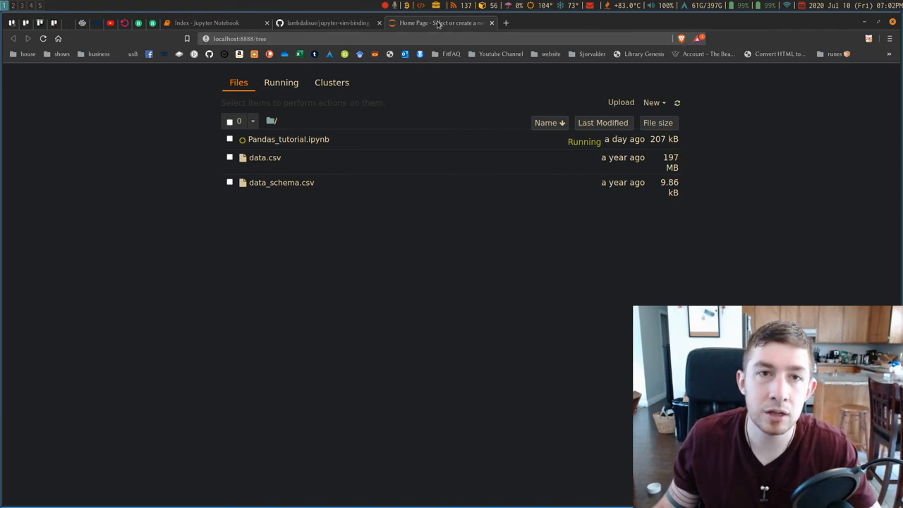
pyautogui.click(327, 23)
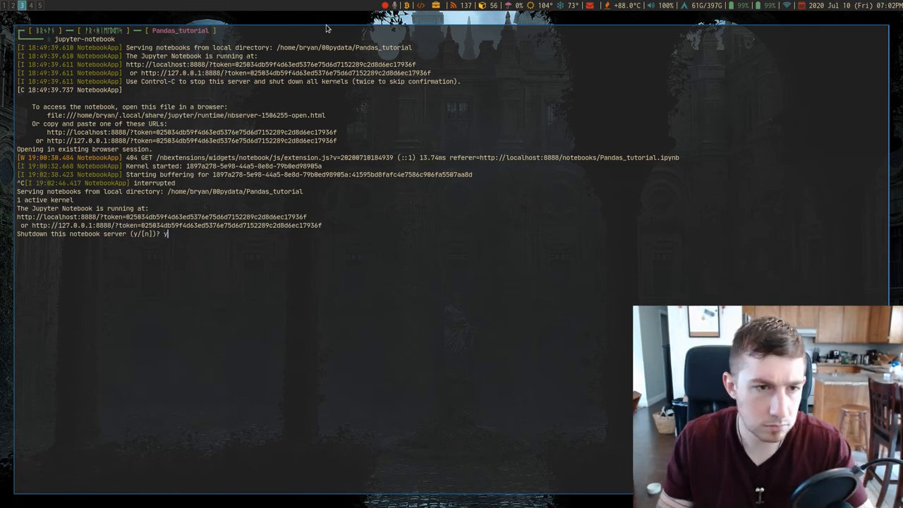
pyautogui.press('Return')
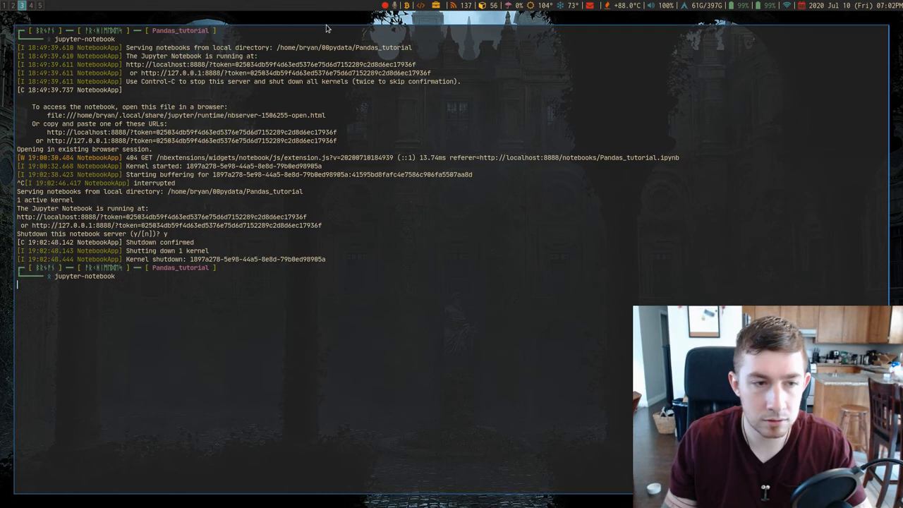
pyautogui.press('Return')
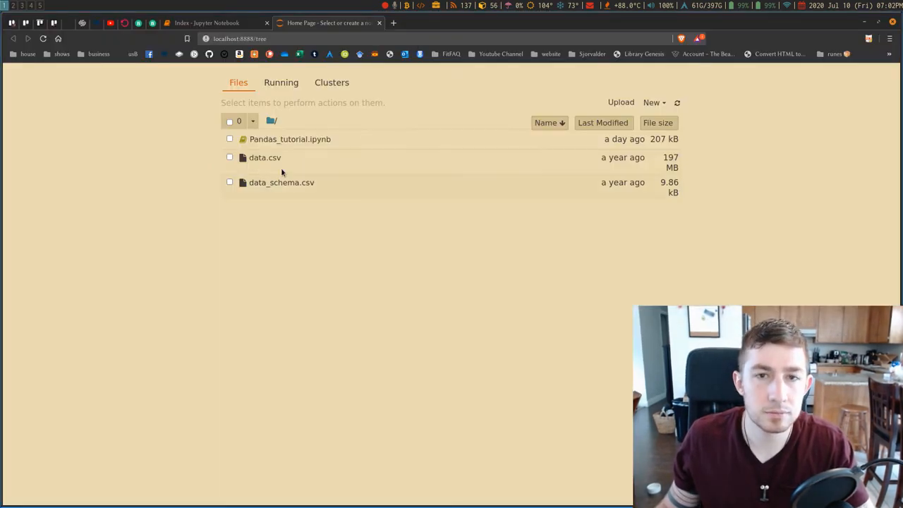
pyautogui.click(290, 139)
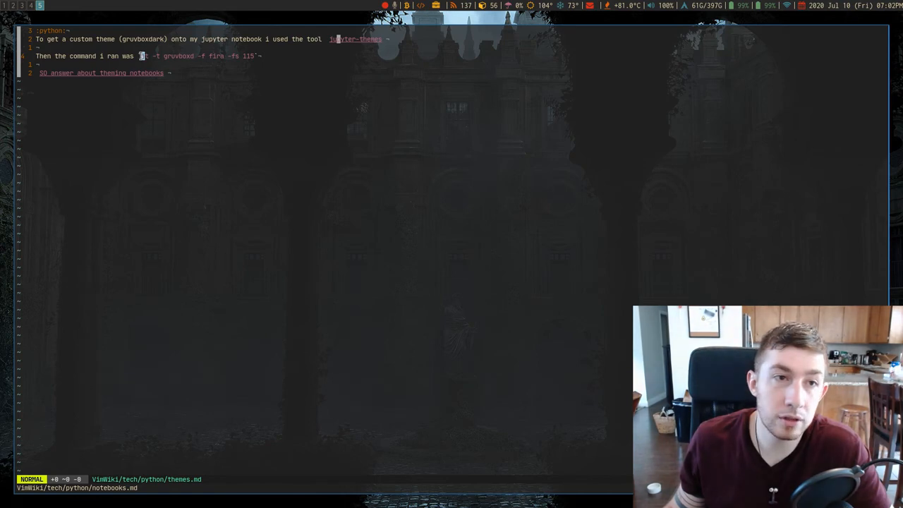
pyautogui.moveTo(233, 55)
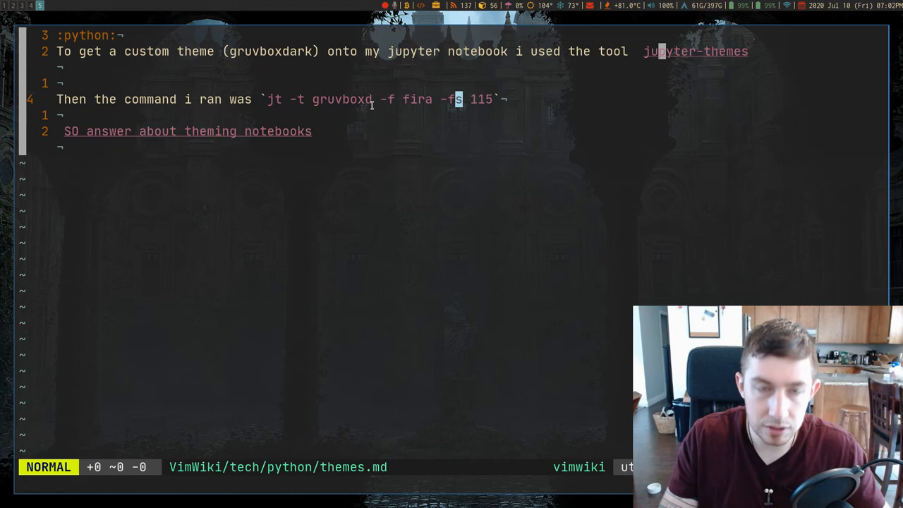
# Step: View the VimWiki themes note with the 'jt -t gruvboxd -f fira -fs 115' command
pyautogui.press('v')
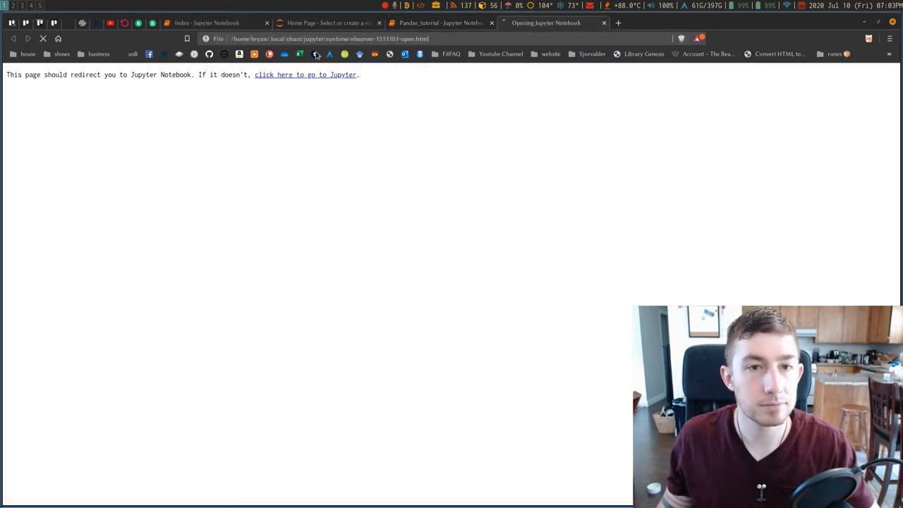
# Step: Follow the redirect to the restarted server, then switch to the online Index notebook tab
pyautogui.click(305, 74)
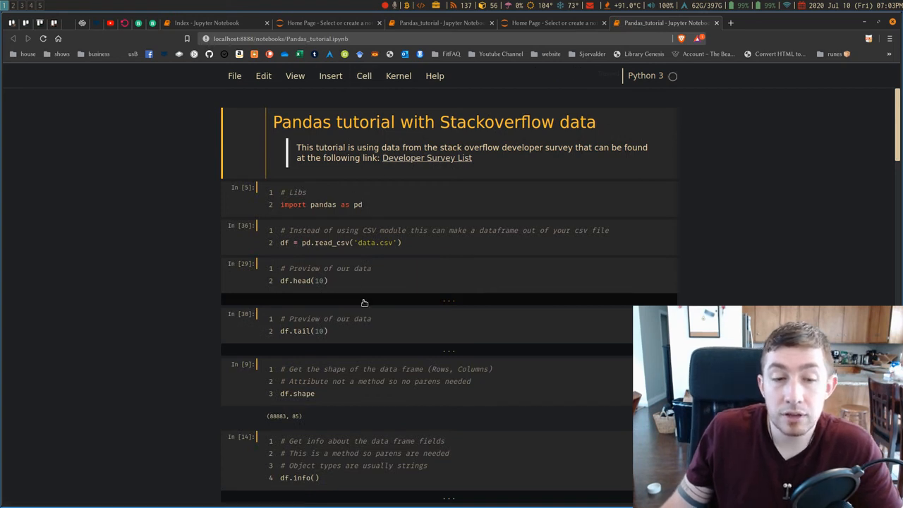
pyautogui.moveTo(409, 136)
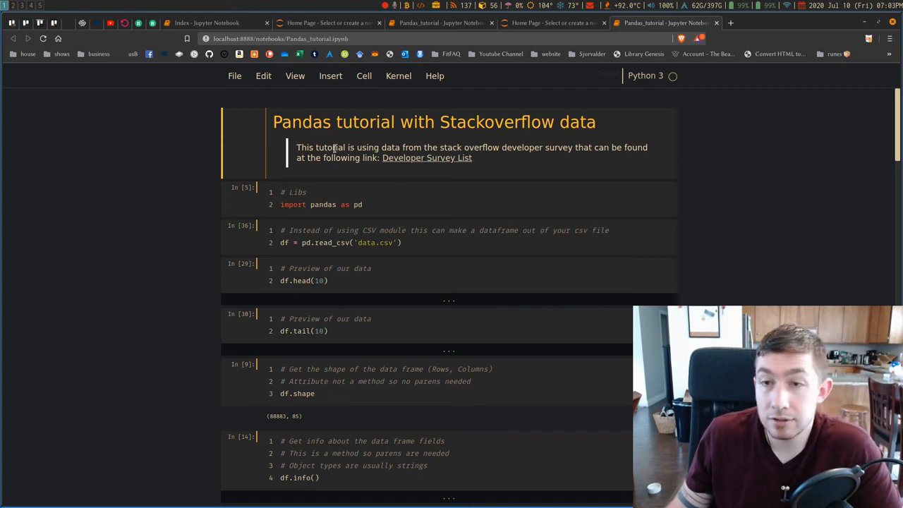
pyautogui.moveTo(364, 112)
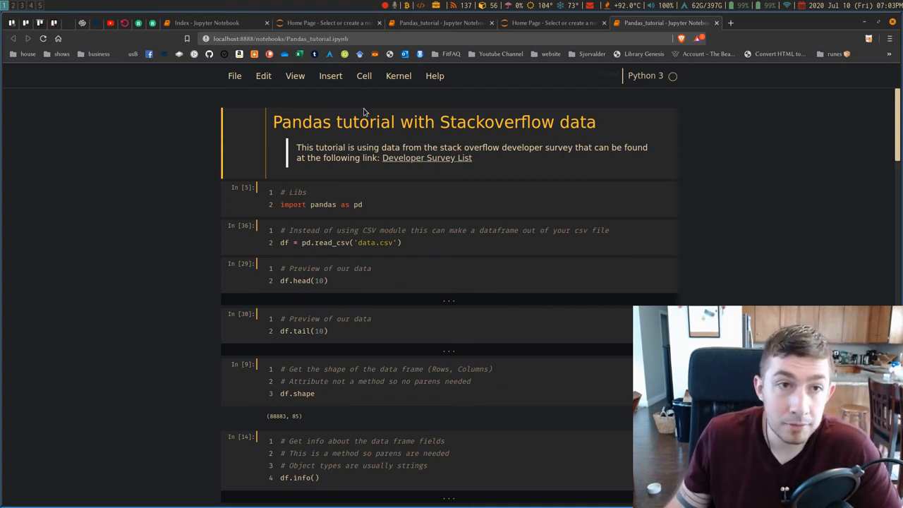
pyautogui.click(215, 22)
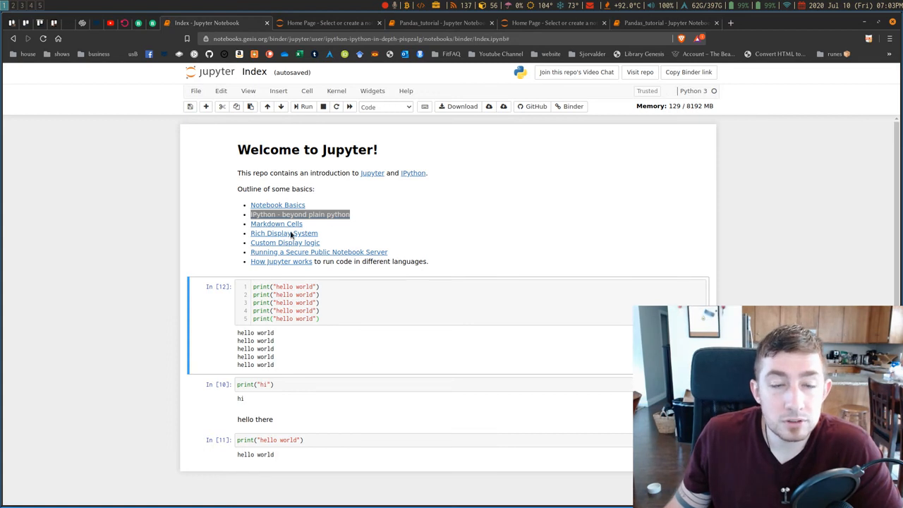
pyautogui.moveTo(512, 273)
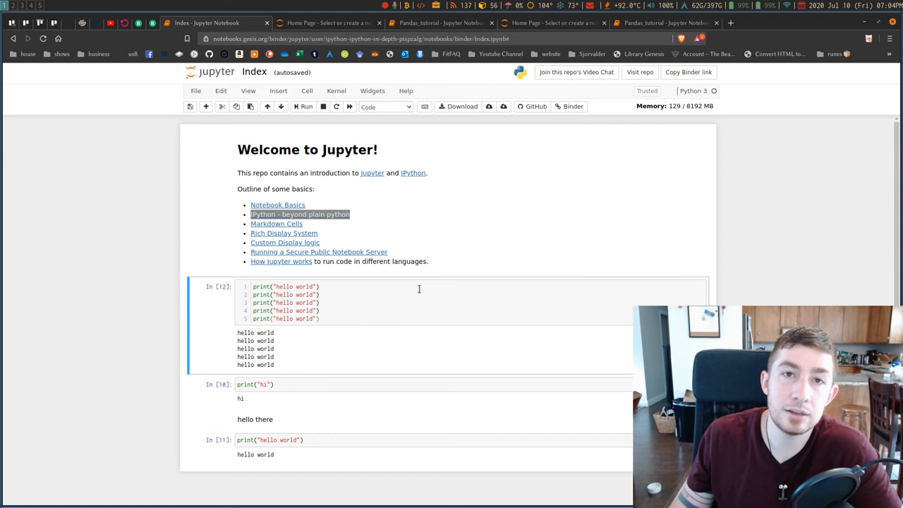
pyautogui.moveTo(428, 287)
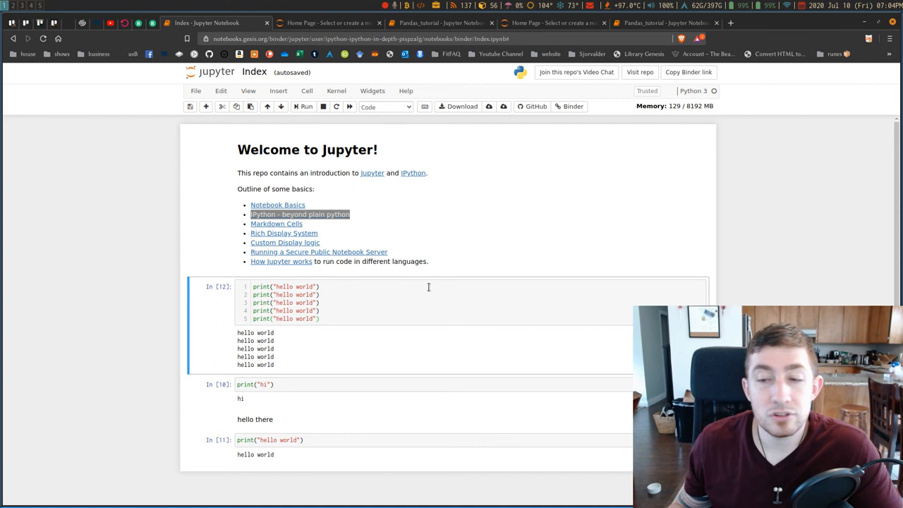
pyautogui.moveTo(479, 297)
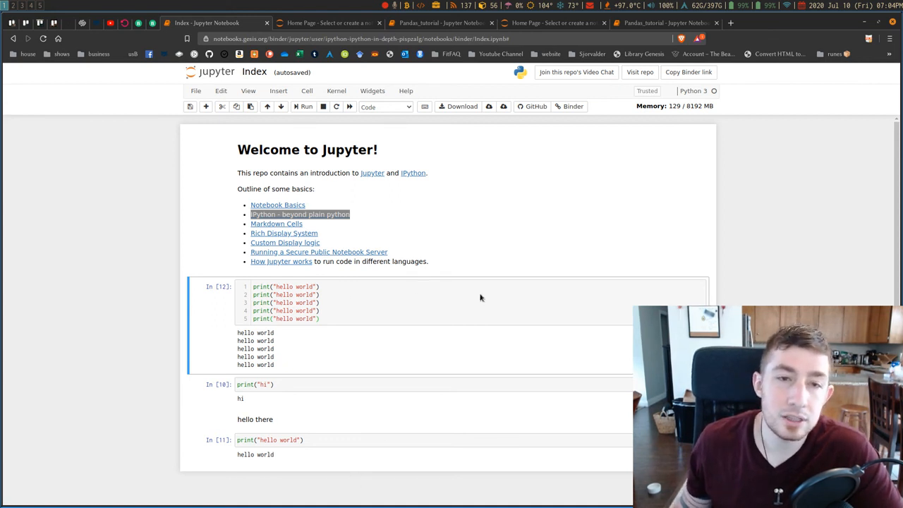
pyautogui.moveTo(210, 228)
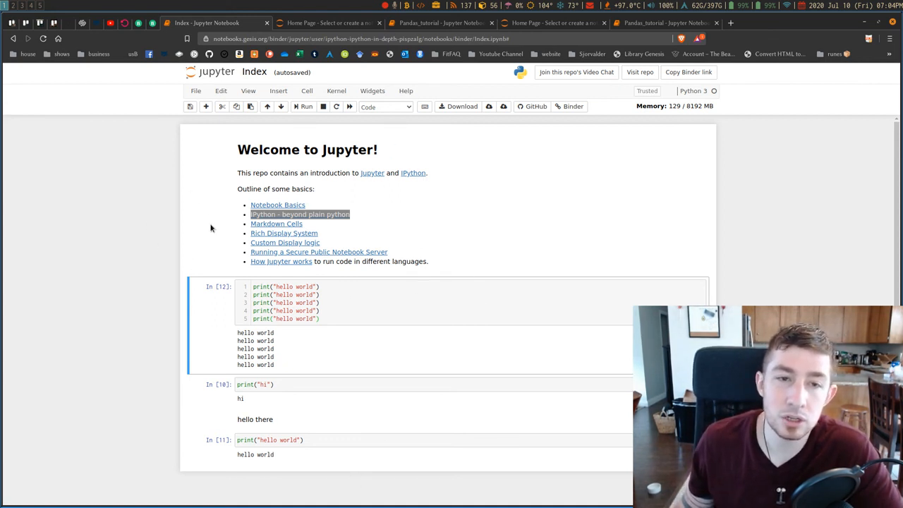
pyautogui.moveTo(323, 358)
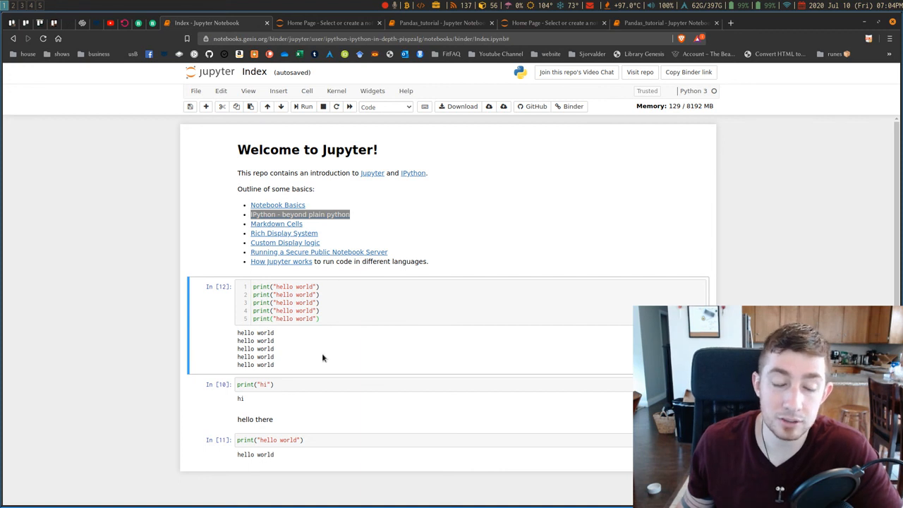
pyautogui.moveTo(583, 252)
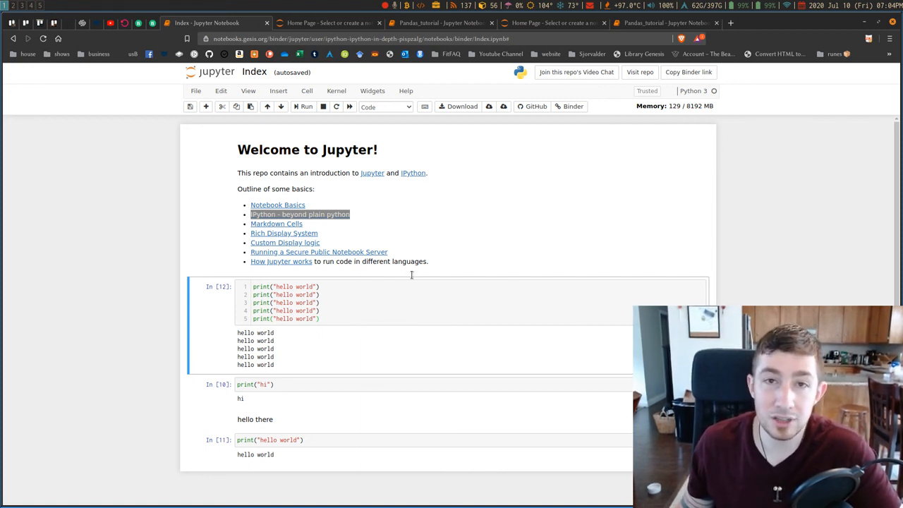
pyautogui.moveTo(461, 235)
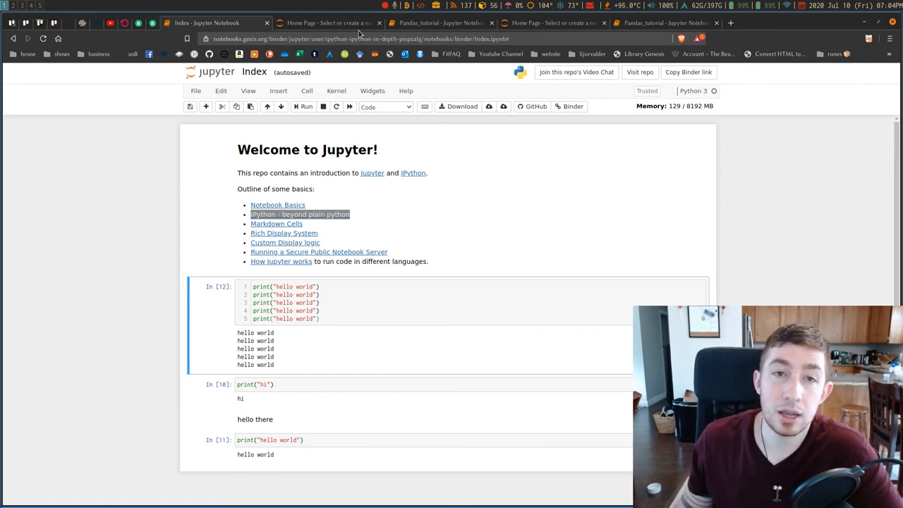
# Step: Leave the Connection-failed Pandas_tutorial tab and bring up the newest dark-themed copy
pyautogui.click(441, 23)
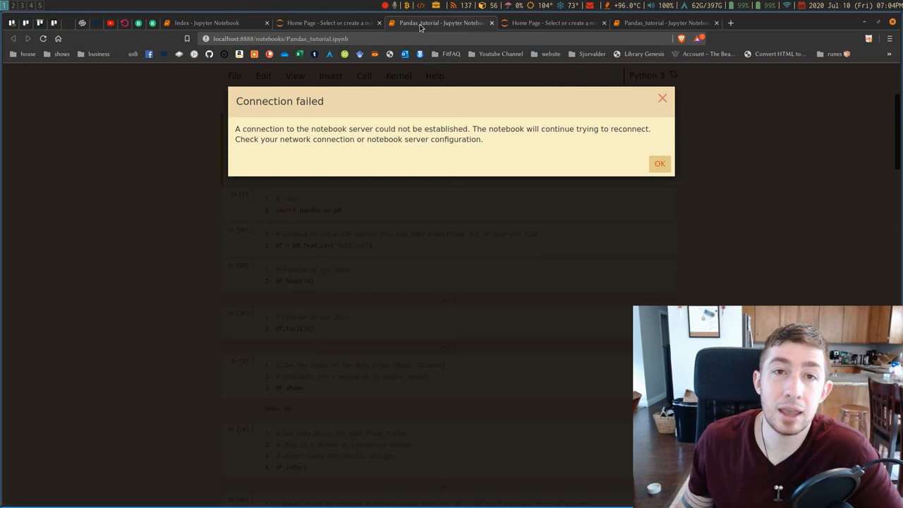
pyautogui.moveTo(585, 23)
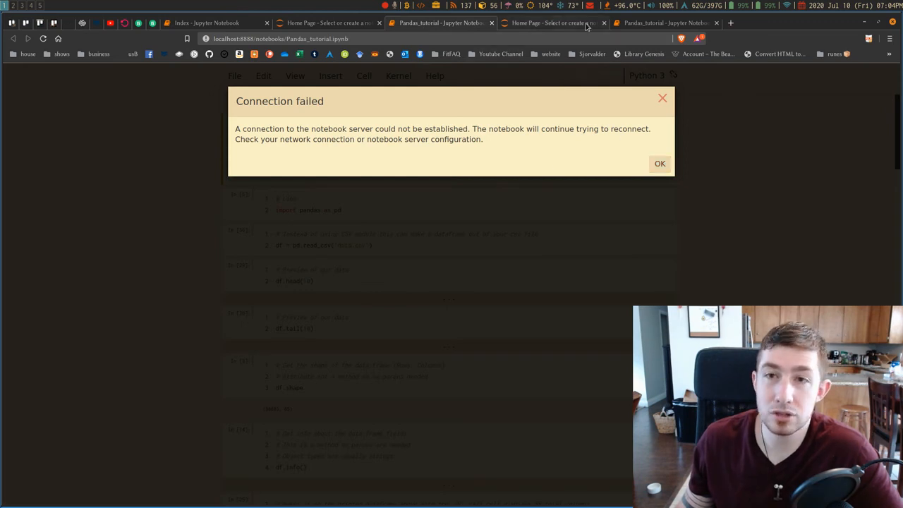
pyautogui.click(659, 164)
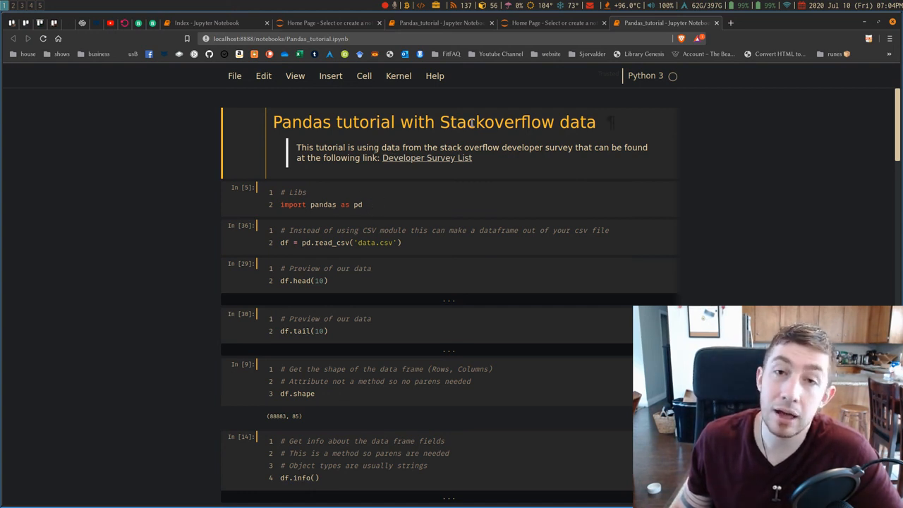
pyautogui.moveTo(513, 169)
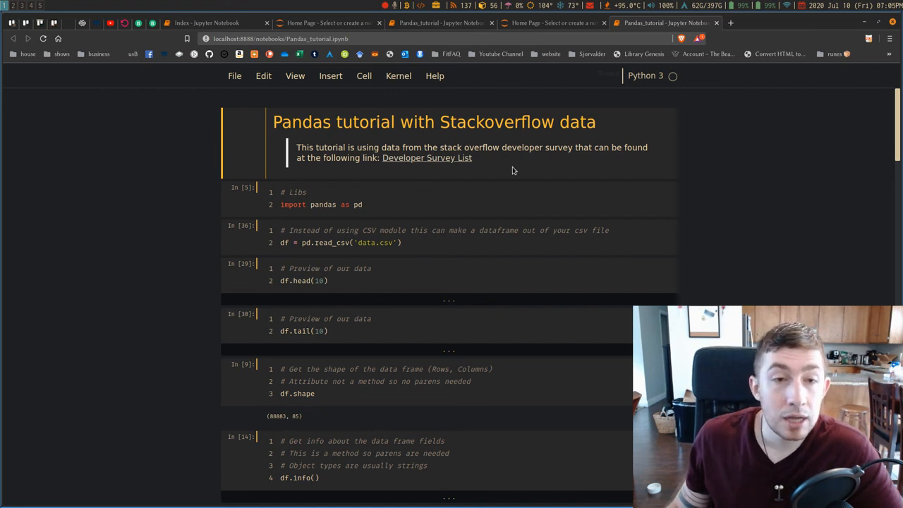